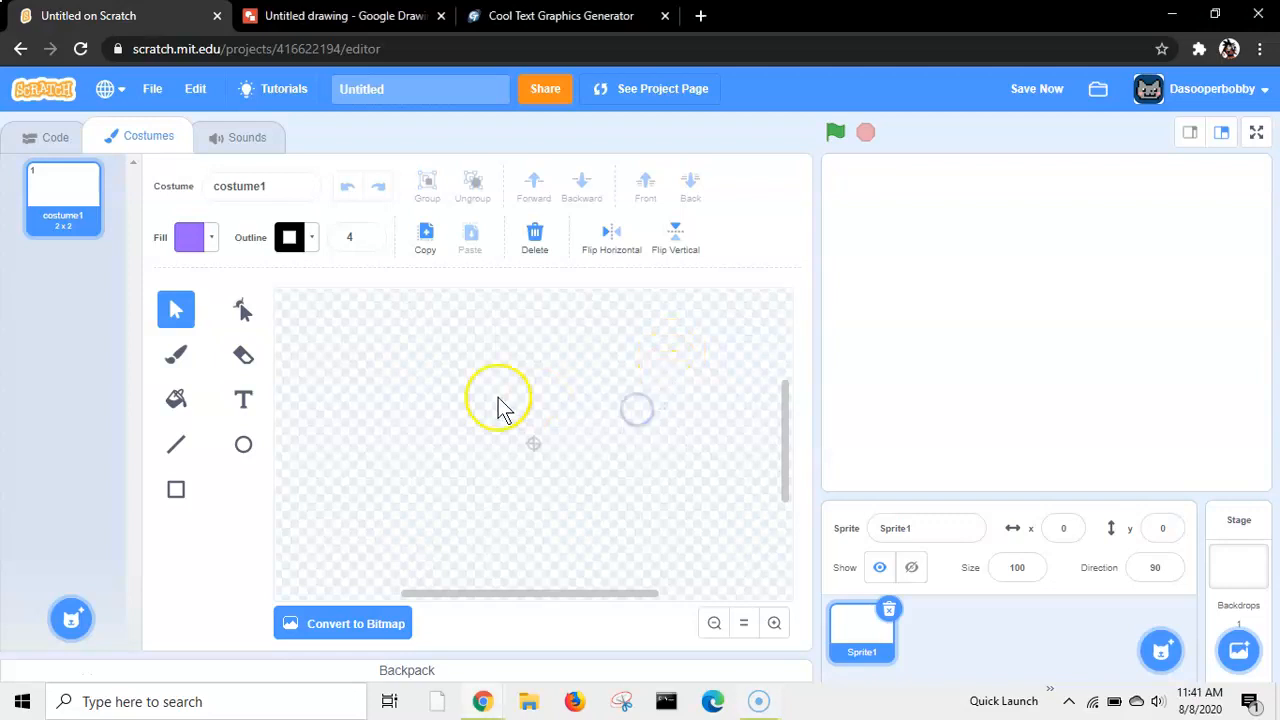
Step: Browse the costume Text tool's font choices, then move to Google Drawings
{"action": "left_click", "coordinate": [243, 399]}
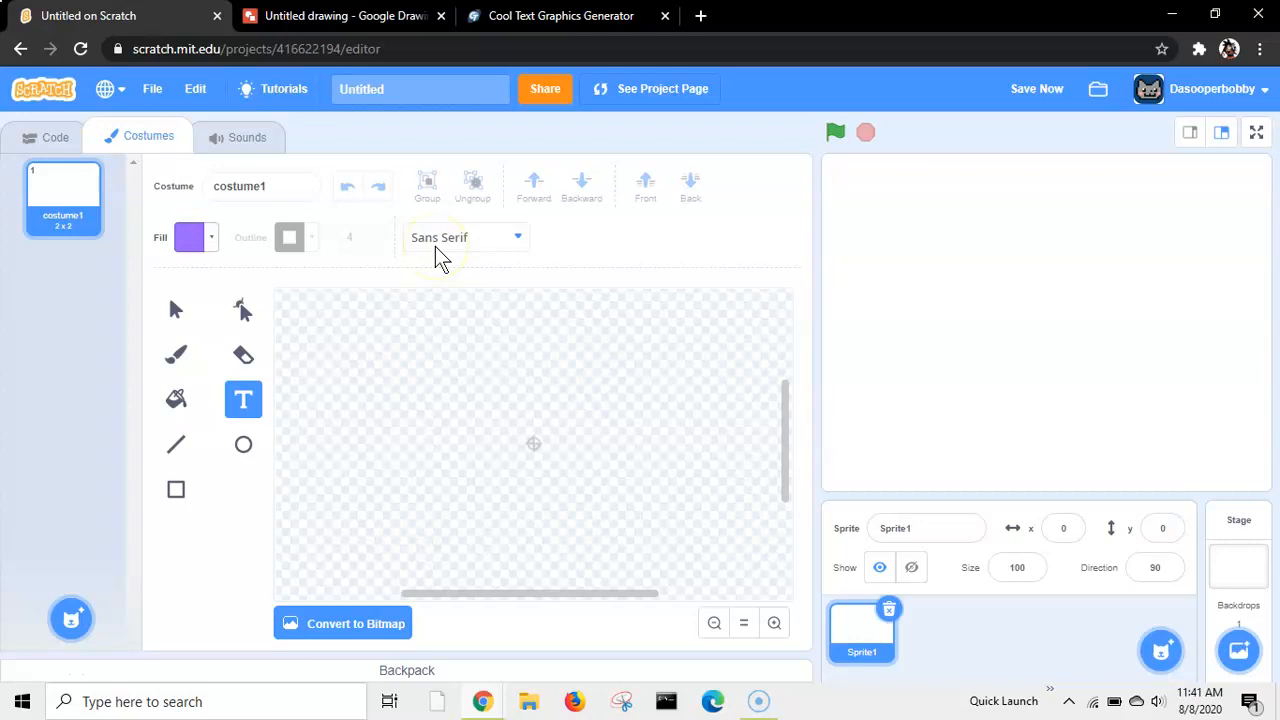
{"action": "left_click", "coordinate": [465, 237]}
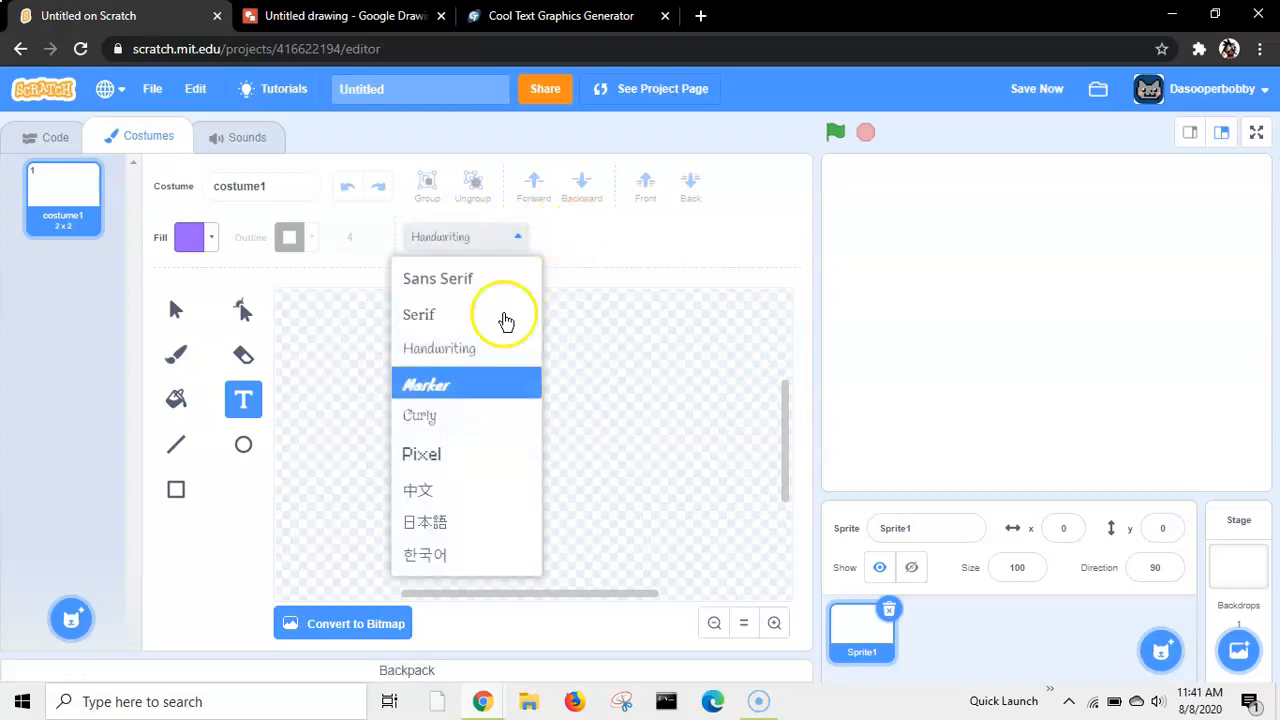
{"action": "left_click", "coordinate": [55, 137]}
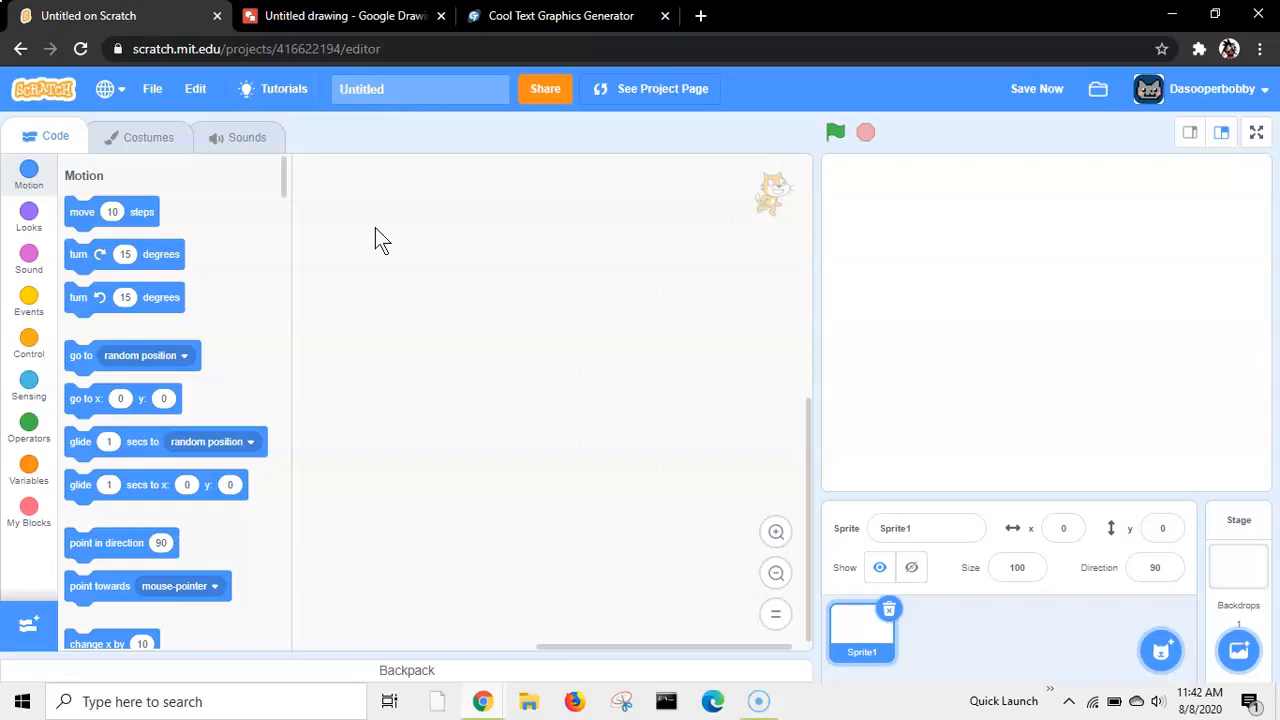
{"action": "left_click", "coordinate": [340, 15]}
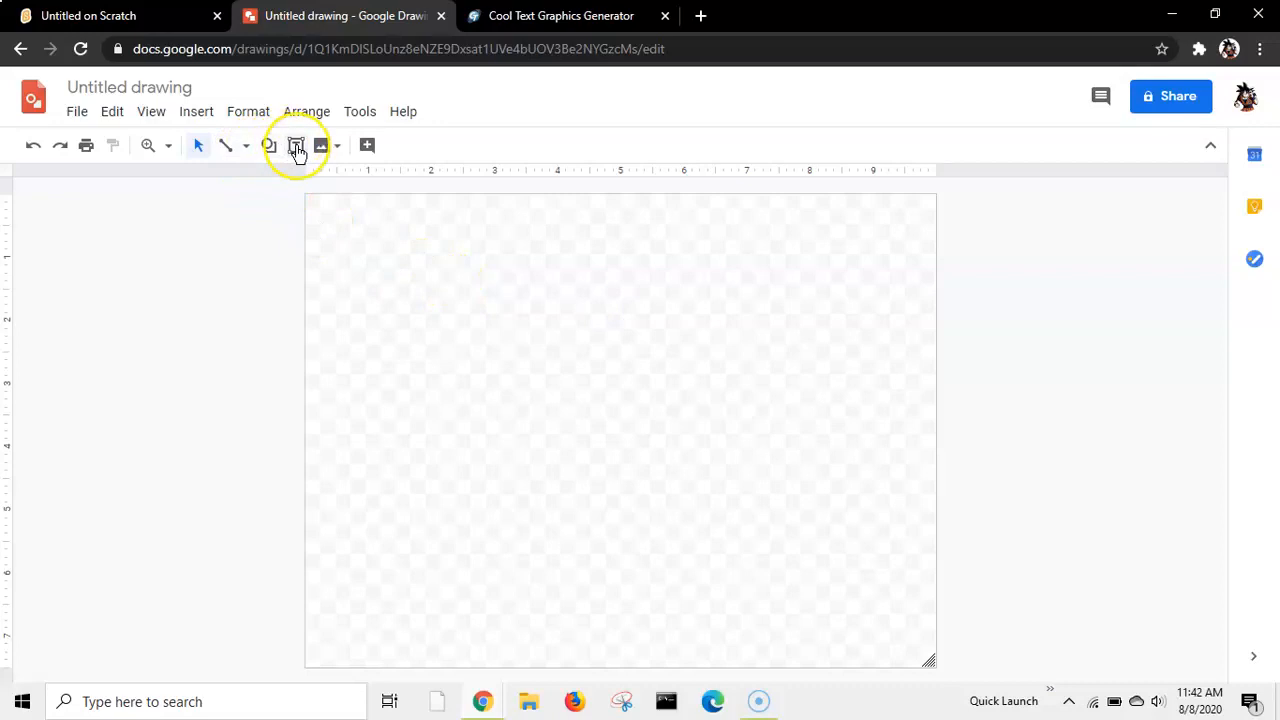
Step: Draw a wide text box set to font size 72 in Audiowide
{"action": "left_click", "coordinate": [296, 145]}
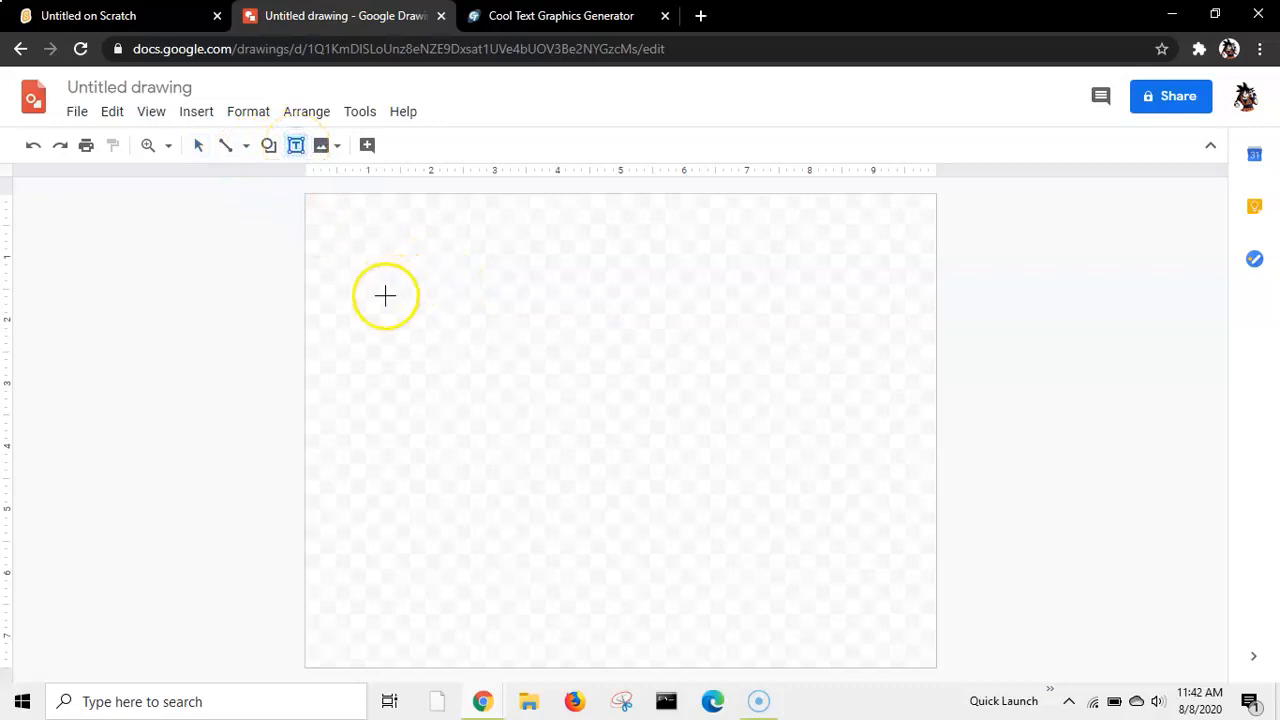
{"action": "mouse_move", "coordinate": [377, 275]}
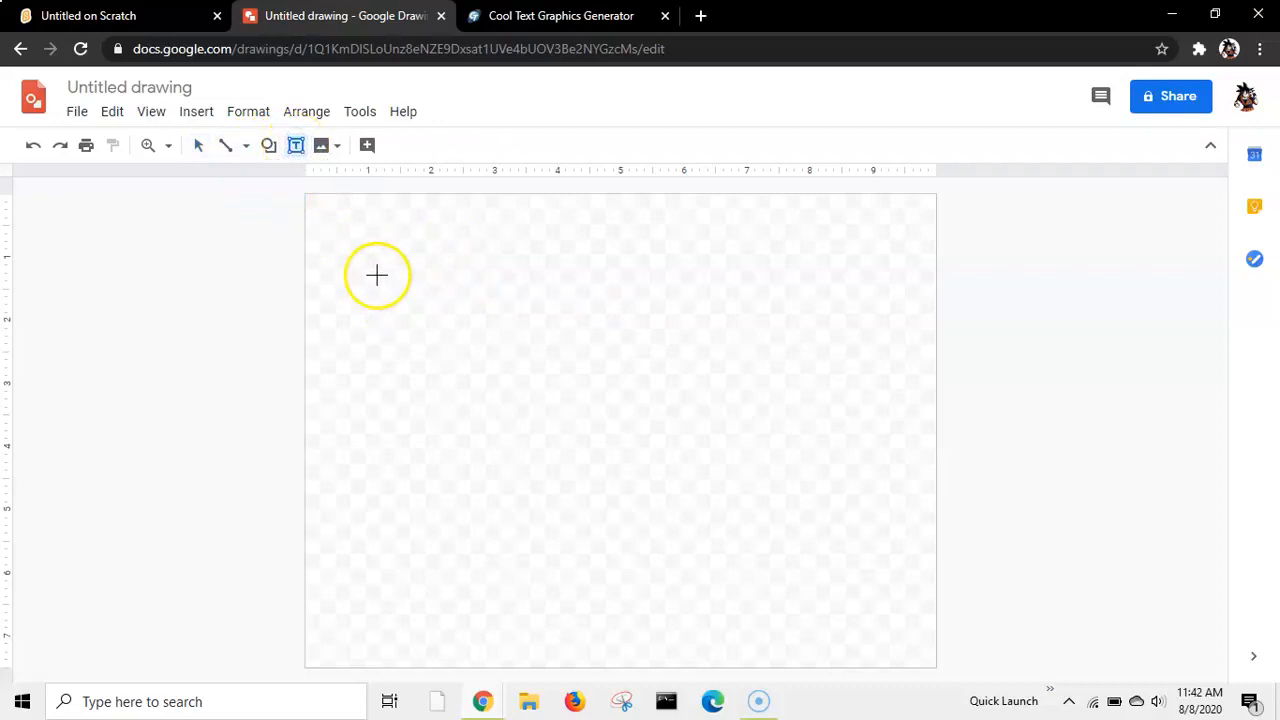
{"action": "left_click_drag", "start_coordinate": [377, 275], "coordinate": [708, 445]}
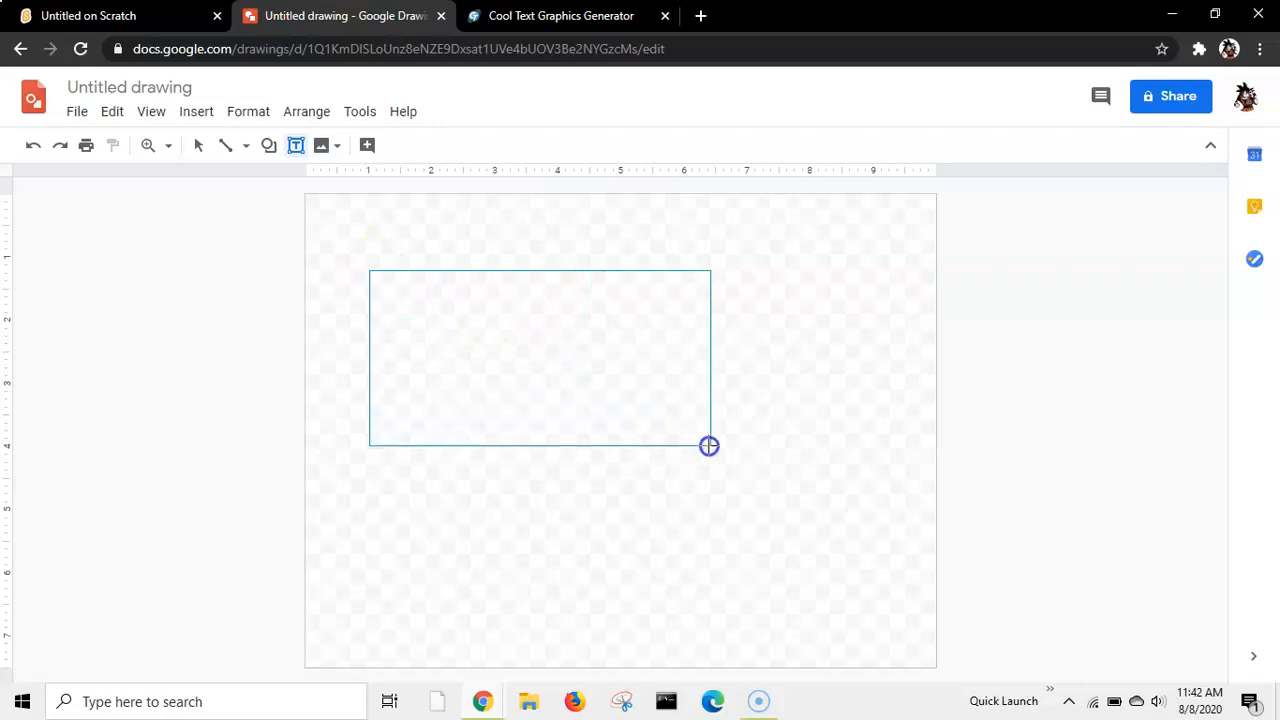
{"action": "left_click_drag", "start_coordinate": [708, 446], "coordinate": [845, 474]}
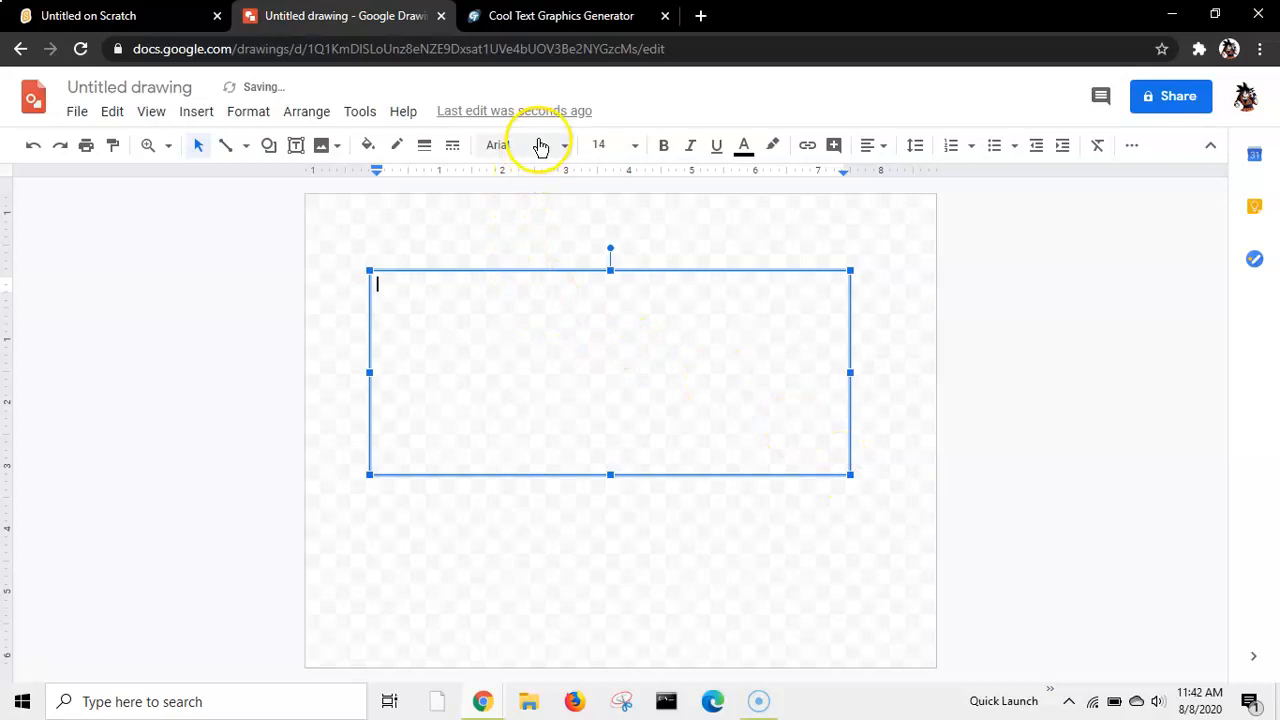
{"action": "left_click", "coordinate": [634, 145]}
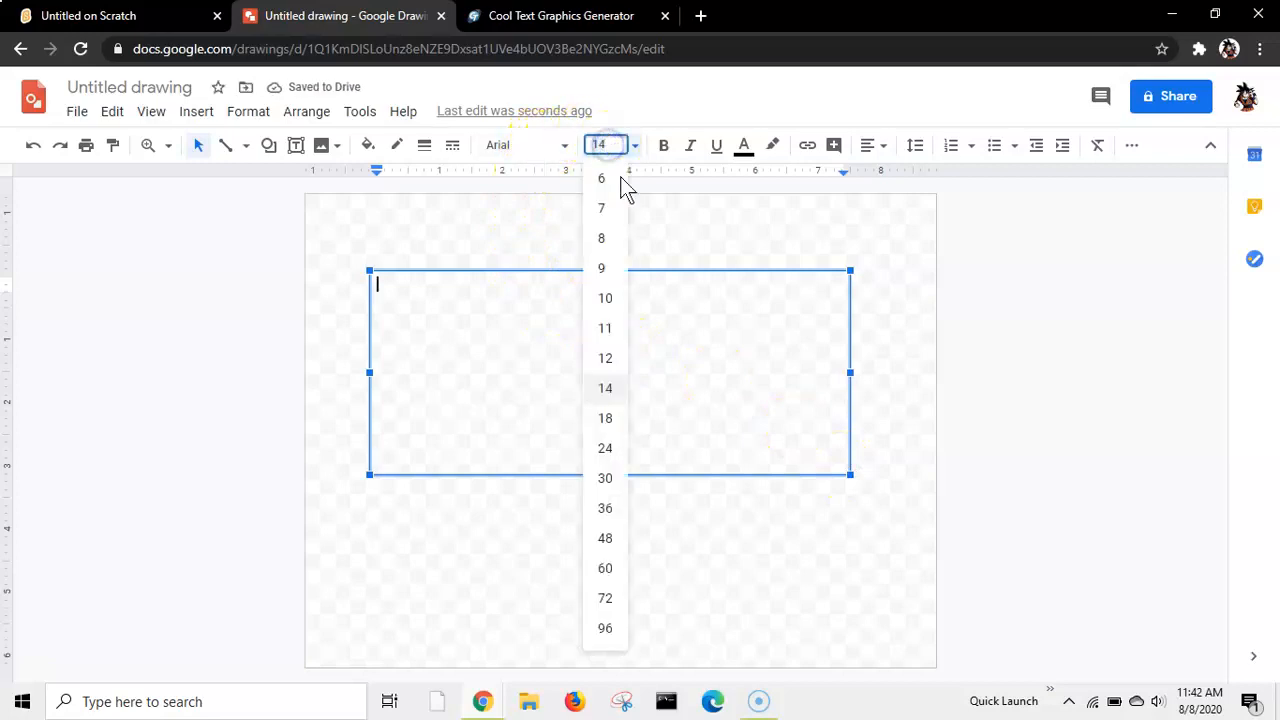
{"action": "left_click", "coordinate": [605, 598]}
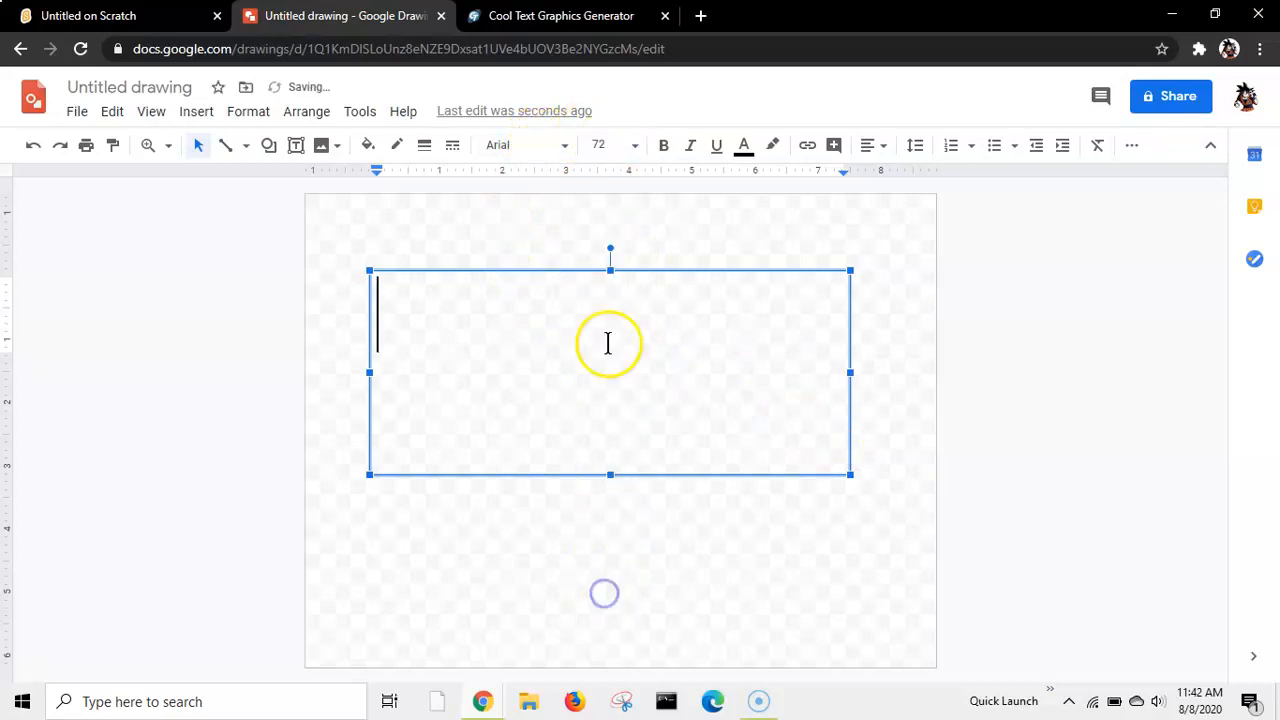
{"action": "left_click", "coordinate": [525, 145]}
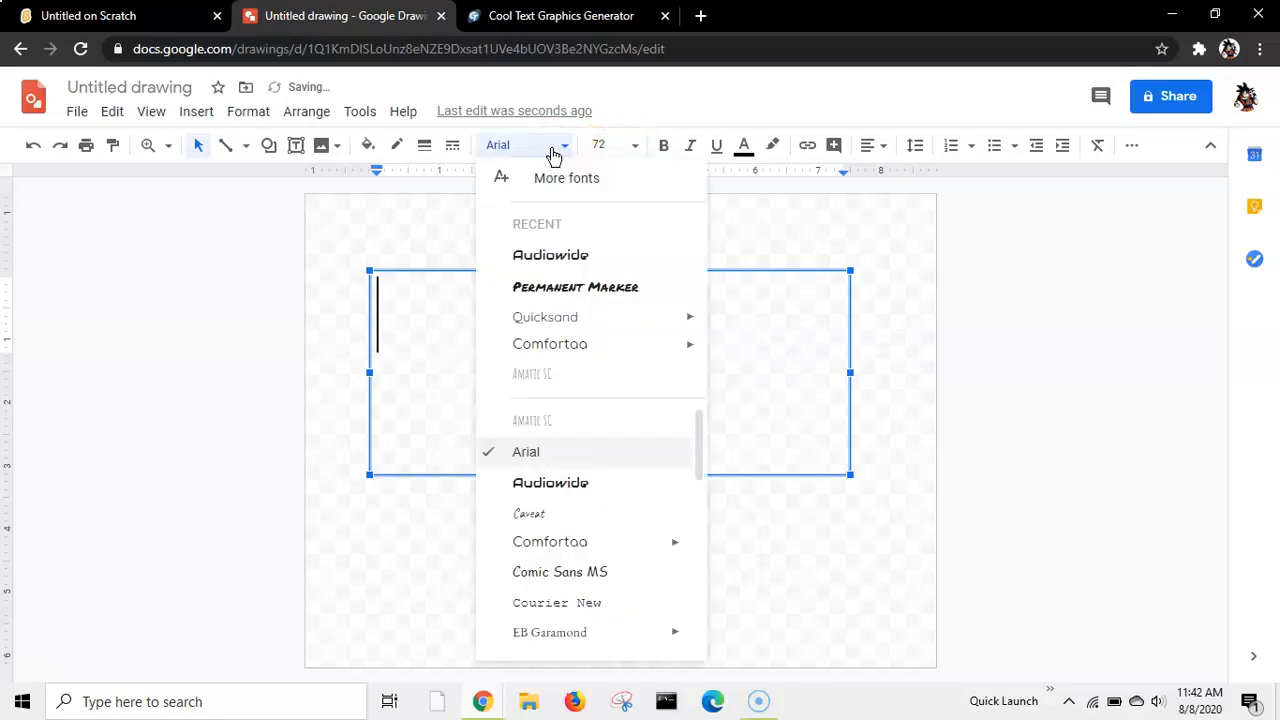
{"action": "mouse_move", "coordinate": [550, 254]}
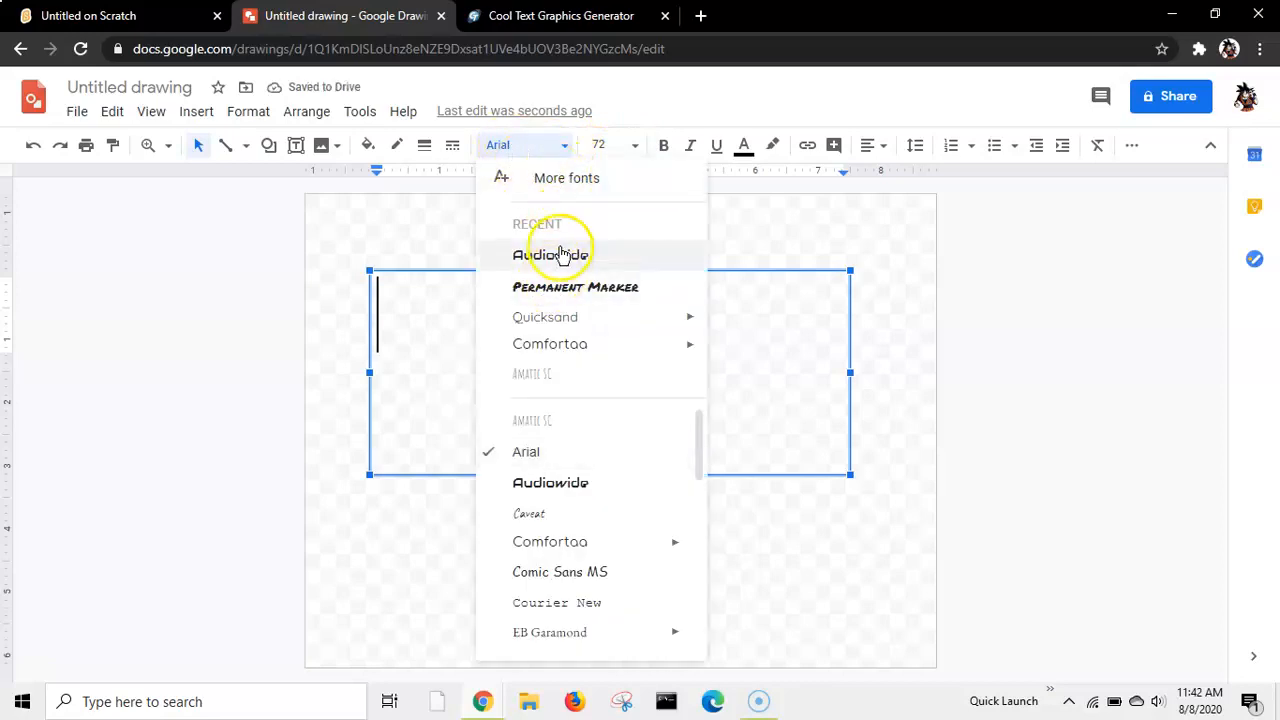
{"action": "left_click", "coordinate": [550, 255]}
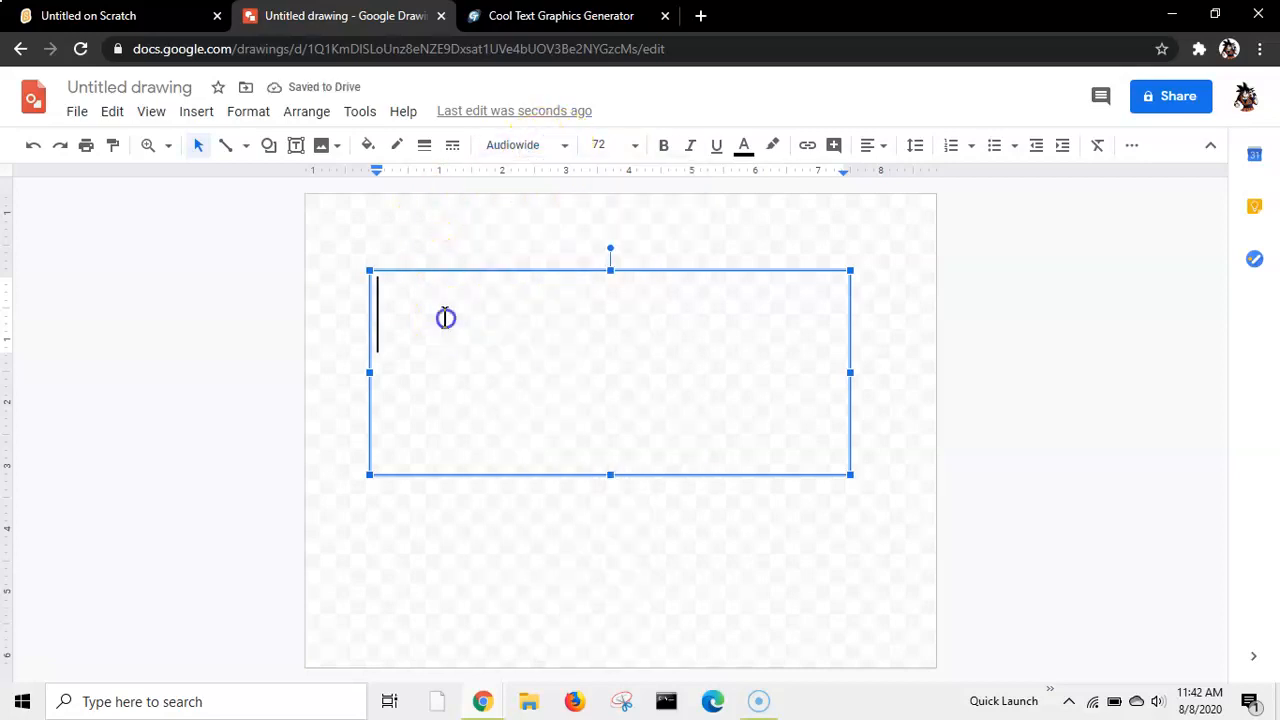
Step: Type 'Hello!' into the text box
{"action": "type", "text": "H"}
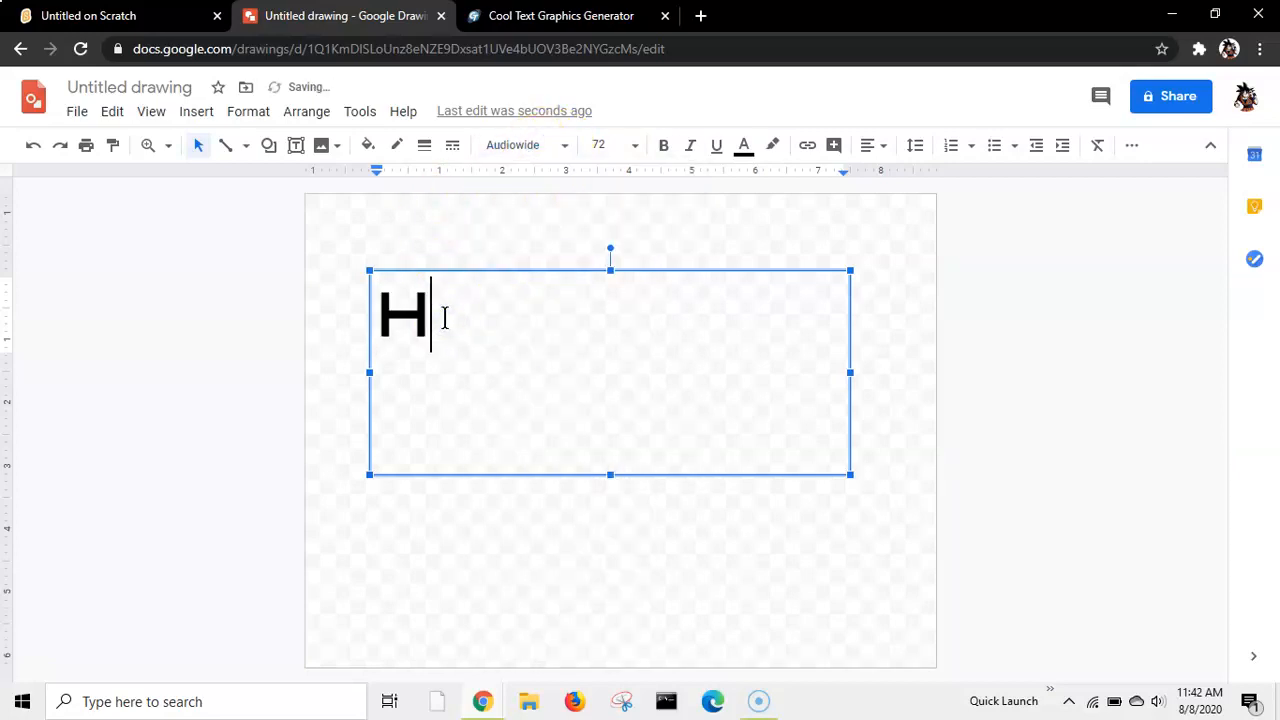
{"action": "type", "text": "ello"}
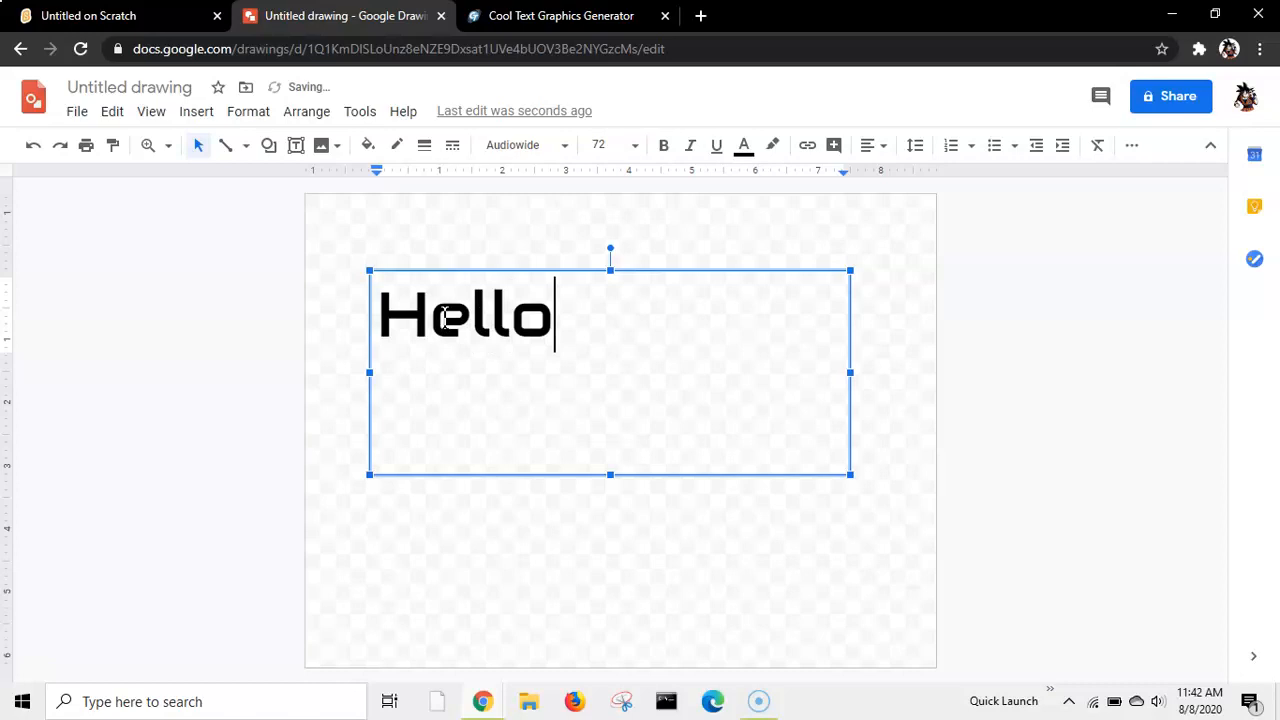
{"action": "type", "text": "!"}
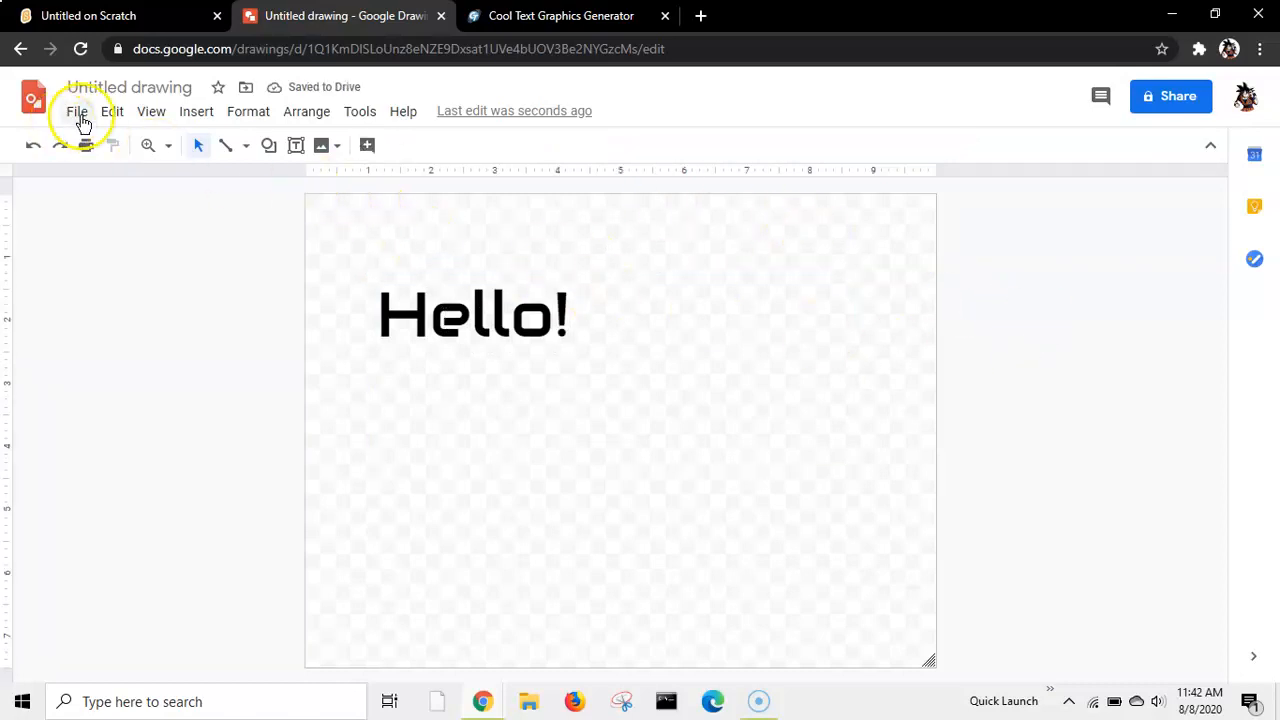
Step: Download the Hello! drawing as a Scalable Vector Graphic (.svg)
{"action": "left_click", "coordinate": [77, 111]}
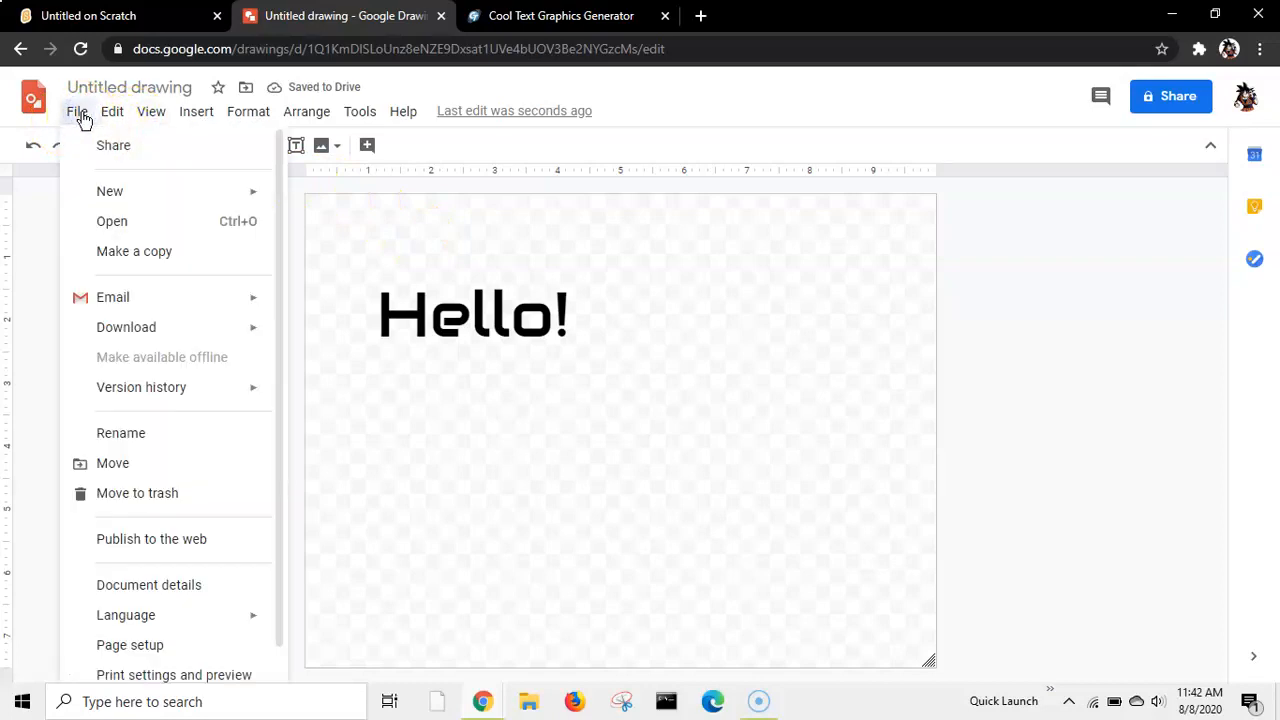
{"action": "left_click", "coordinate": [77, 111]}
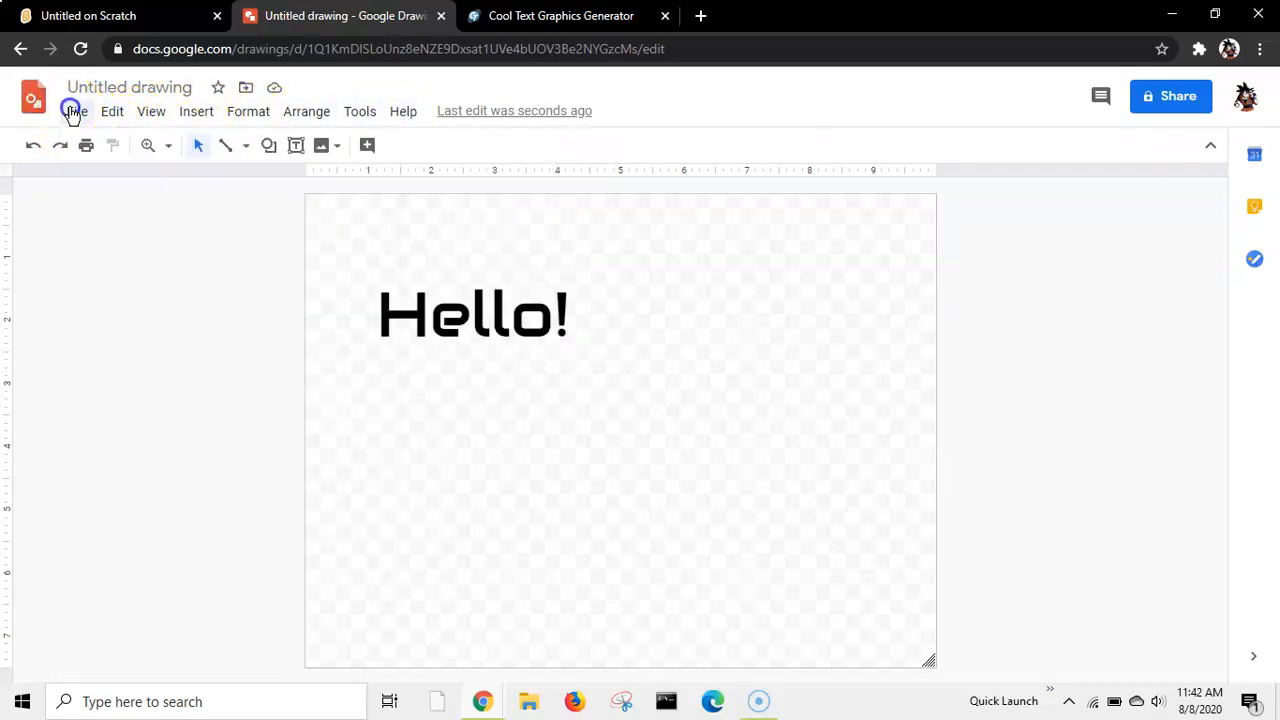
{"action": "left_click", "coordinate": [76, 111]}
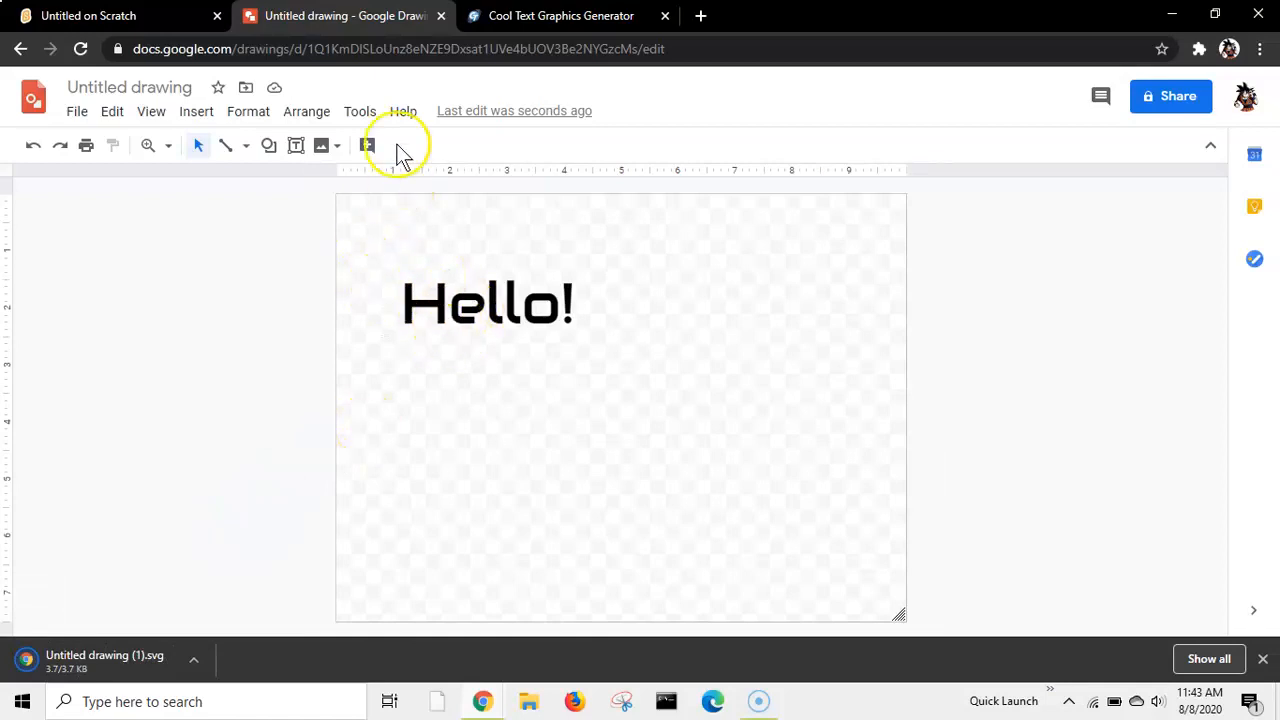
Step: Upload the downloaded Hello! SVG as a new Scratch sprite costume
{"action": "left_click", "coordinate": [88, 15]}
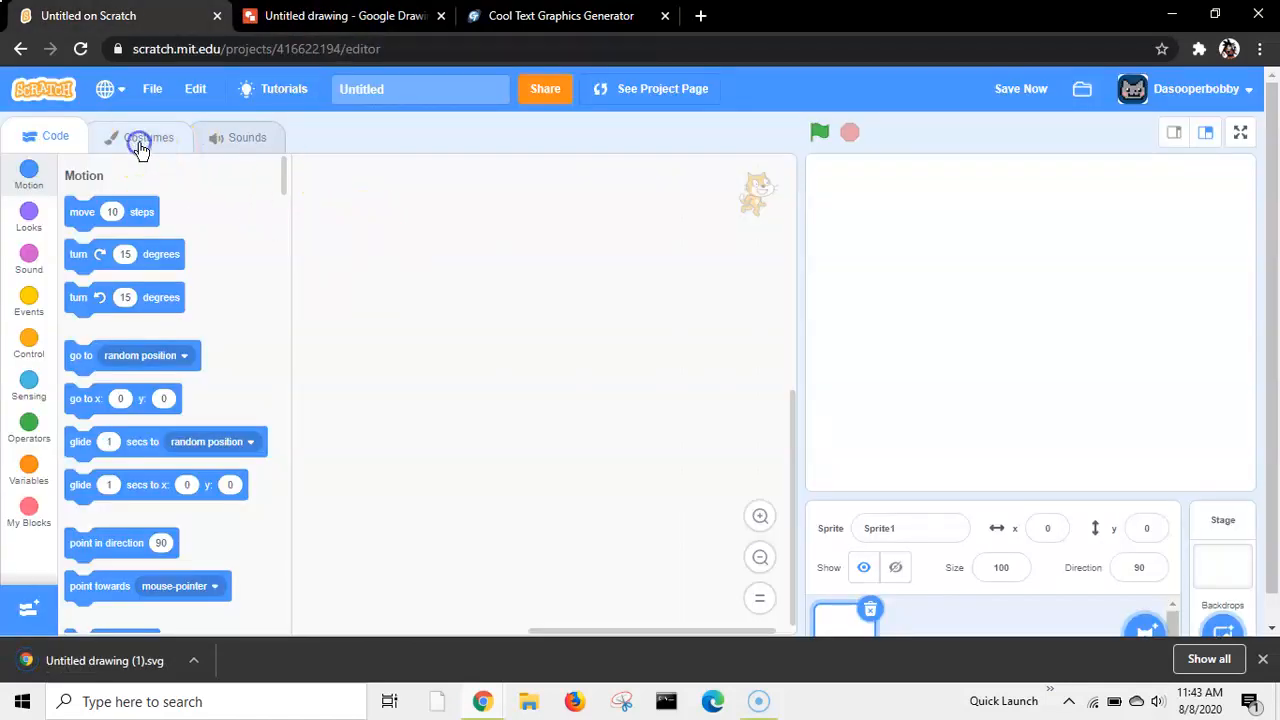
{"action": "left_click", "coordinate": [141, 137]}
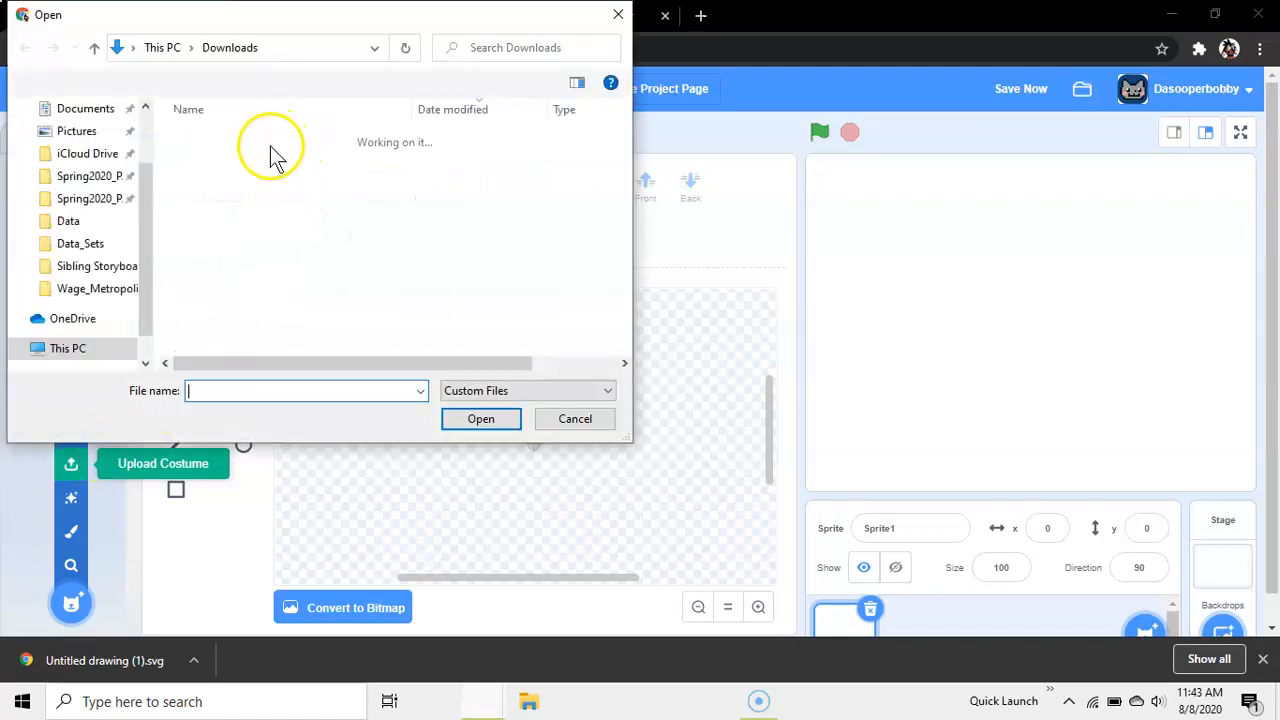
{"action": "left_click", "coordinate": [246, 162]}
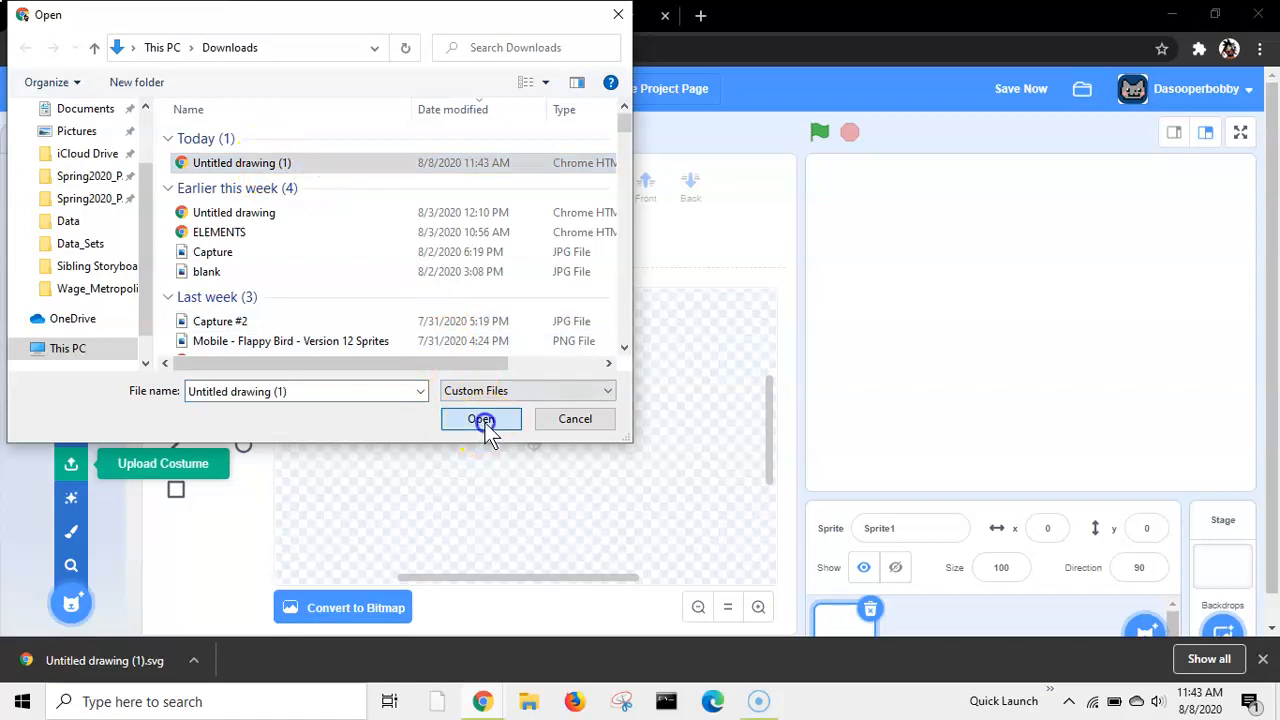
{"action": "left_click", "coordinate": [482, 418]}
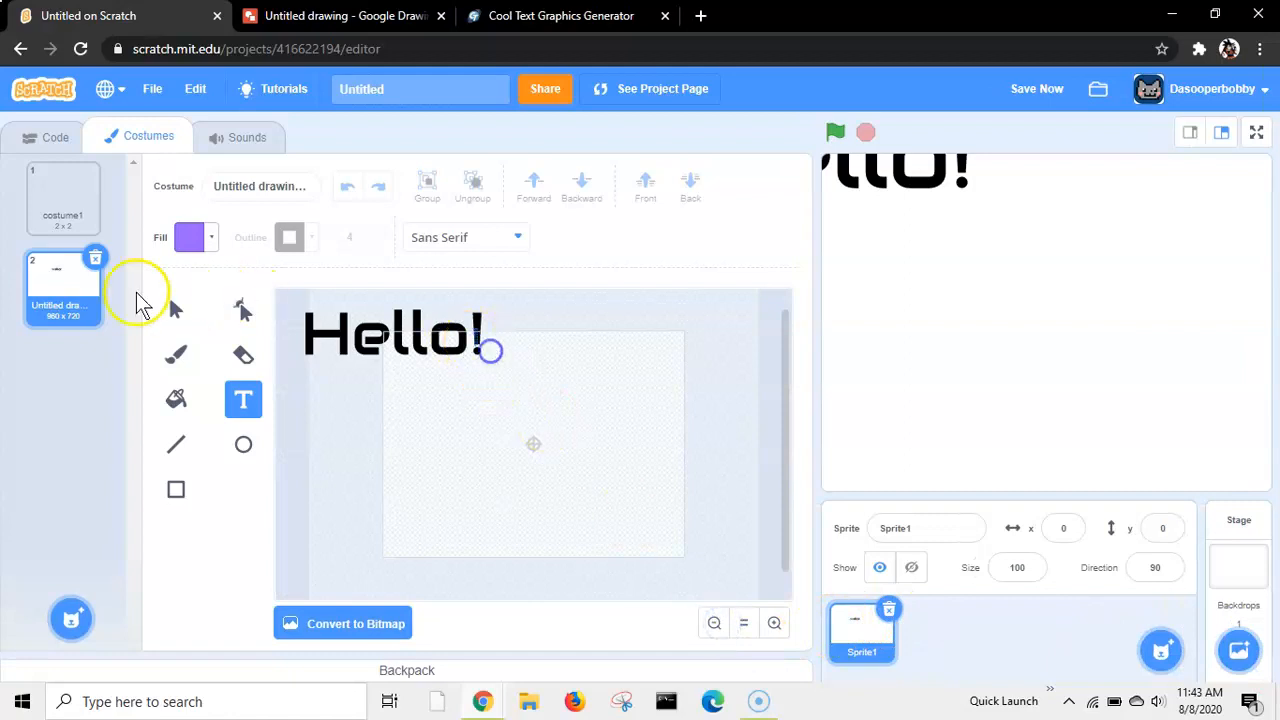
Step: Centre the Hello! text on the costume canvas, then select costume1
{"action": "left_click", "coordinate": [175, 309]}
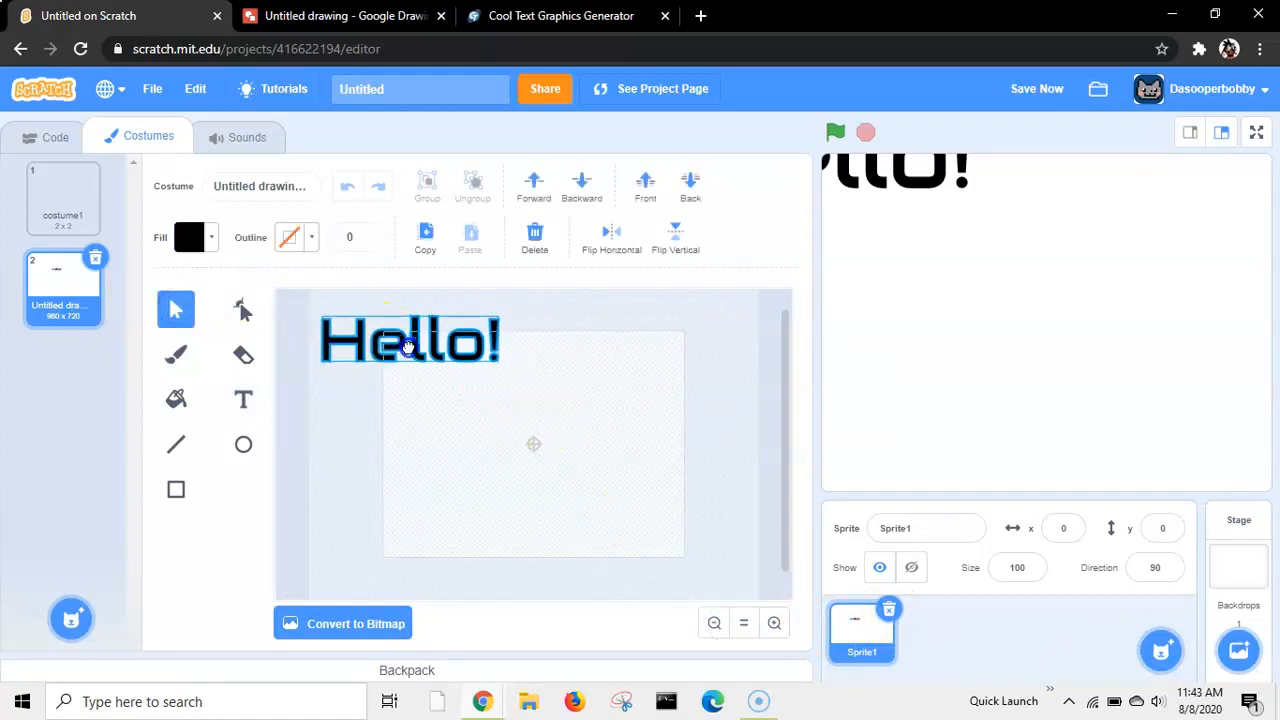
{"action": "left_click_drag", "start_coordinate": [408, 340], "coordinate": [533, 445]}
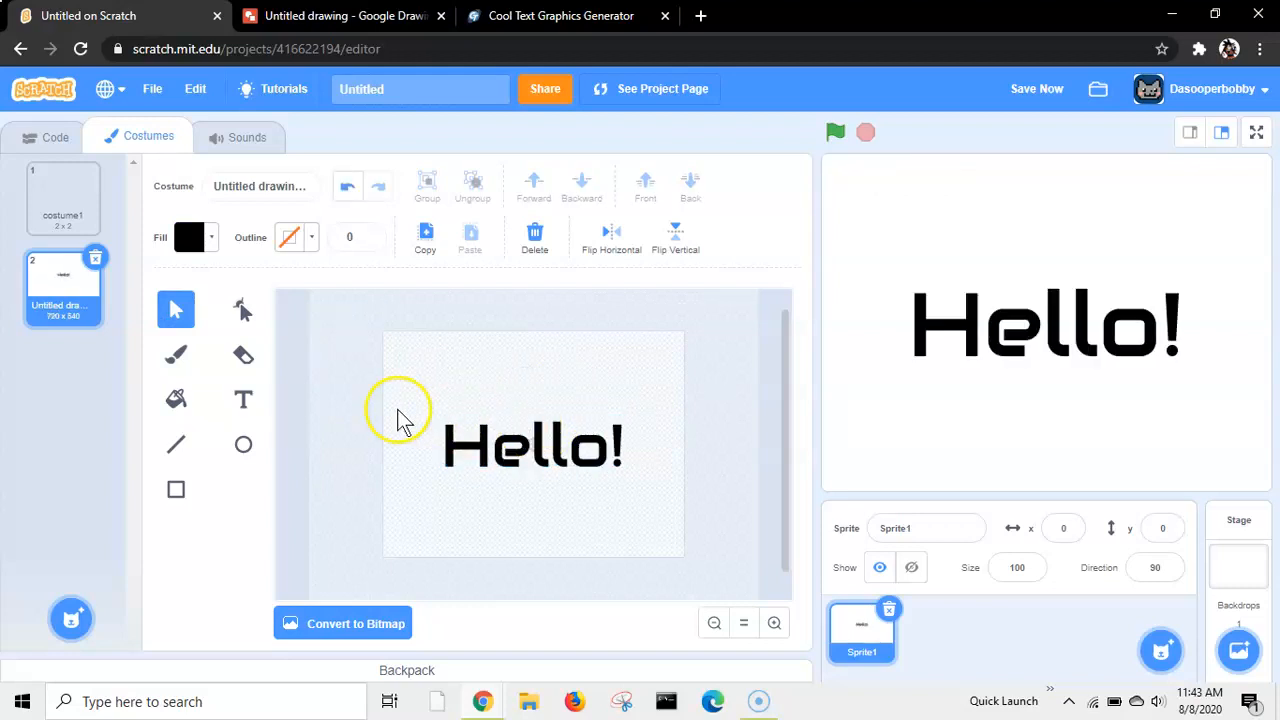
{"action": "left_click", "coordinate": [62, 197]}
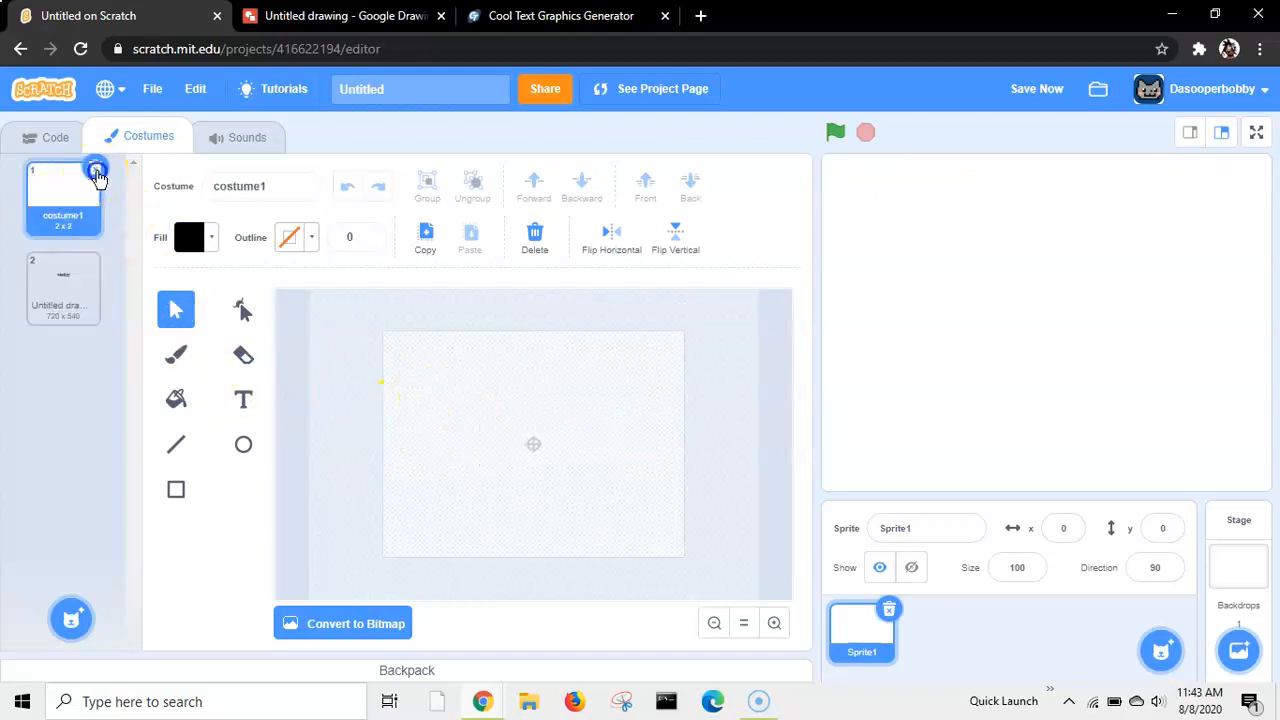
{"action": "left_click", "coordinate": [63, 288]}
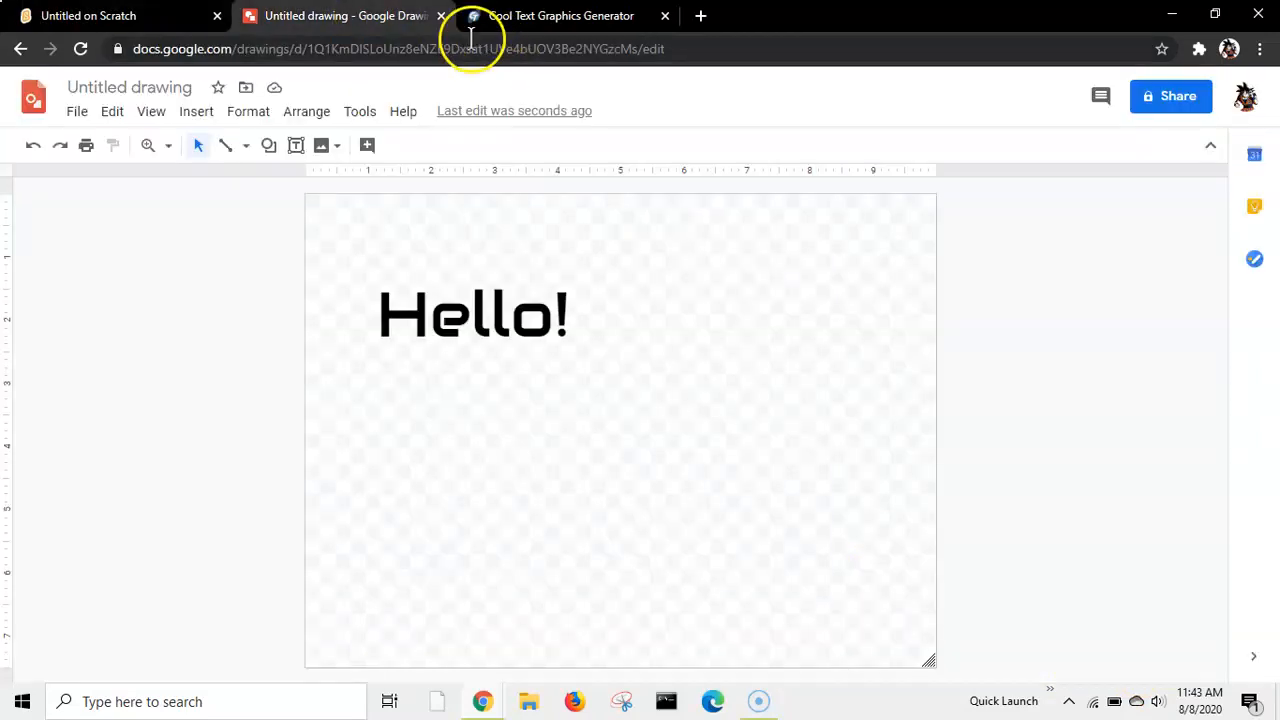
Step: Scroll the Cool Text styles and choose the Lava text style
{"action": "left_click", "coordinate": [560, 15]}
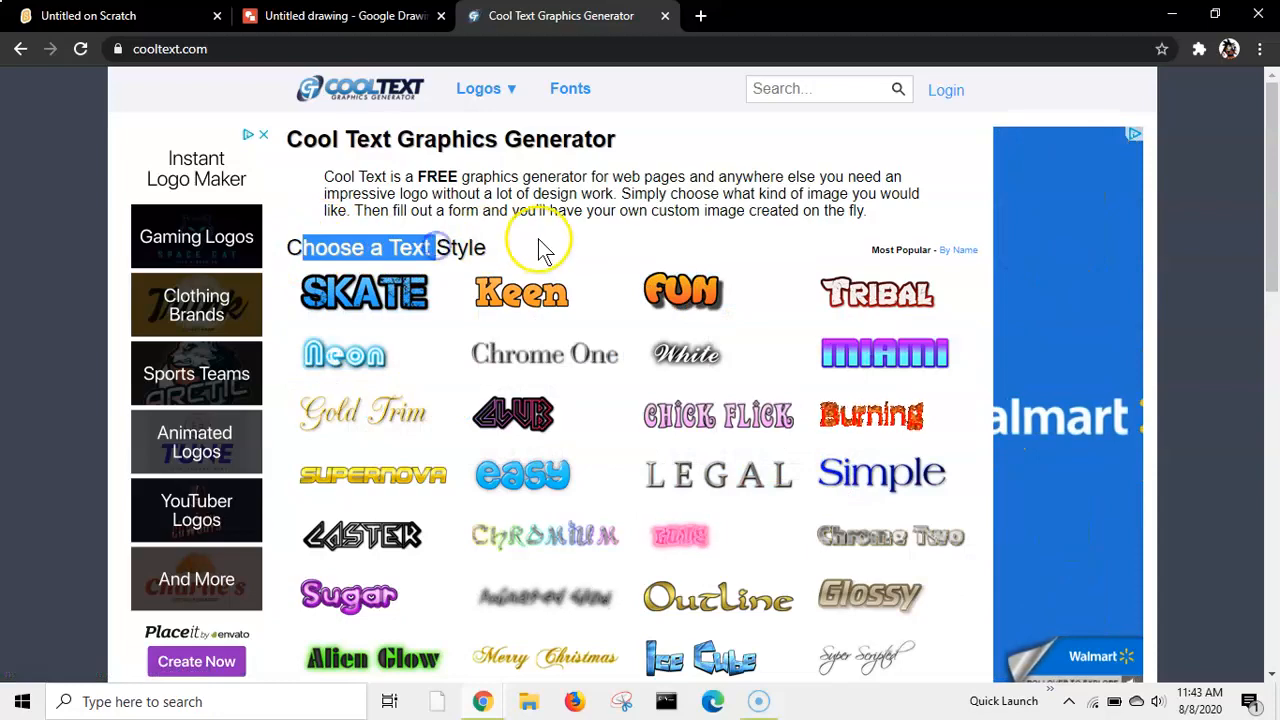
{"action": "scroll", "scroll_direction": "down", "scroll_amount": 3}
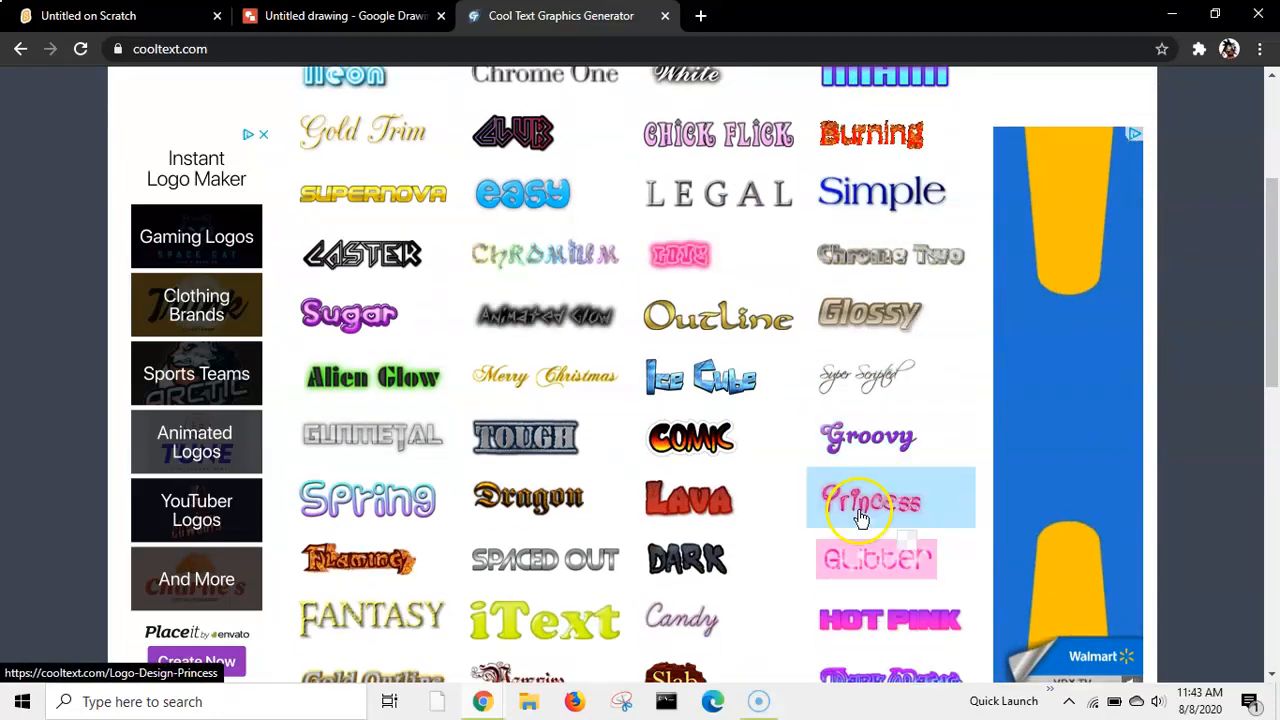
{"action": "scroll", "scroll_direction": "down", "scroll_amount": 3}
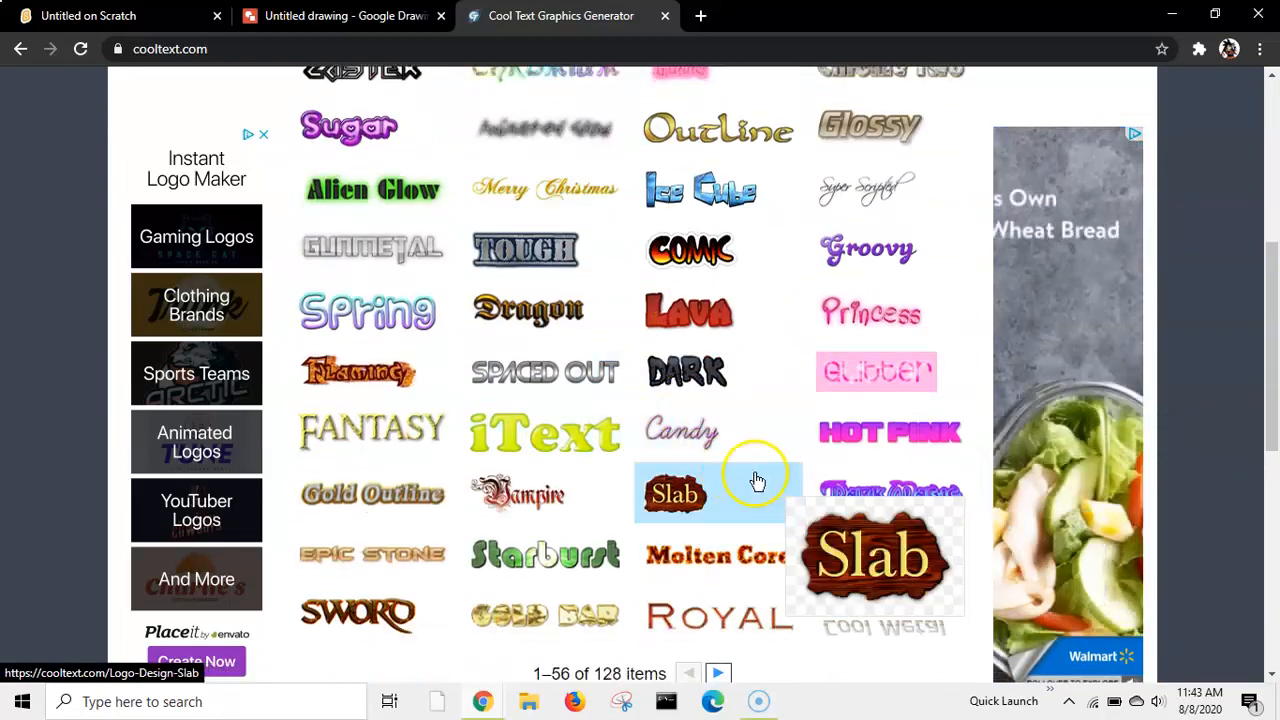
{"action": "scroll", "scroll_direction": "down", "scroll_amount": 3}
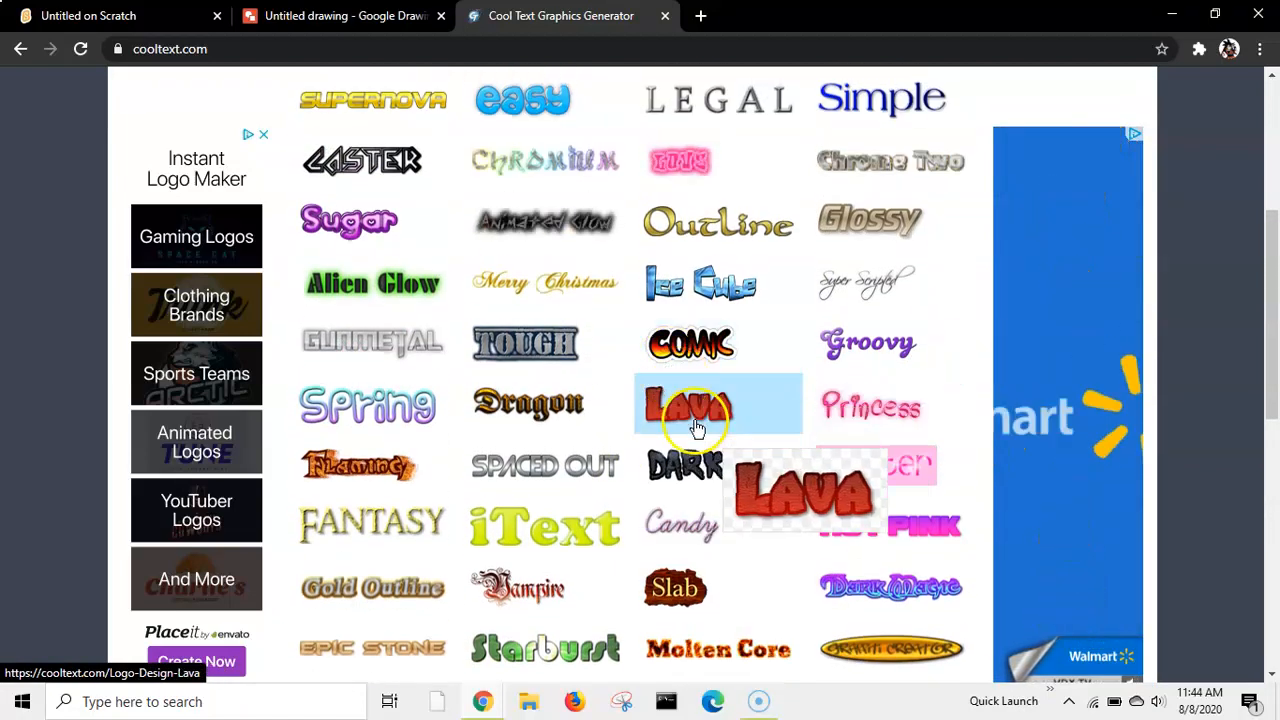
{"action": "left_click", "coordinate": [690, 405]}
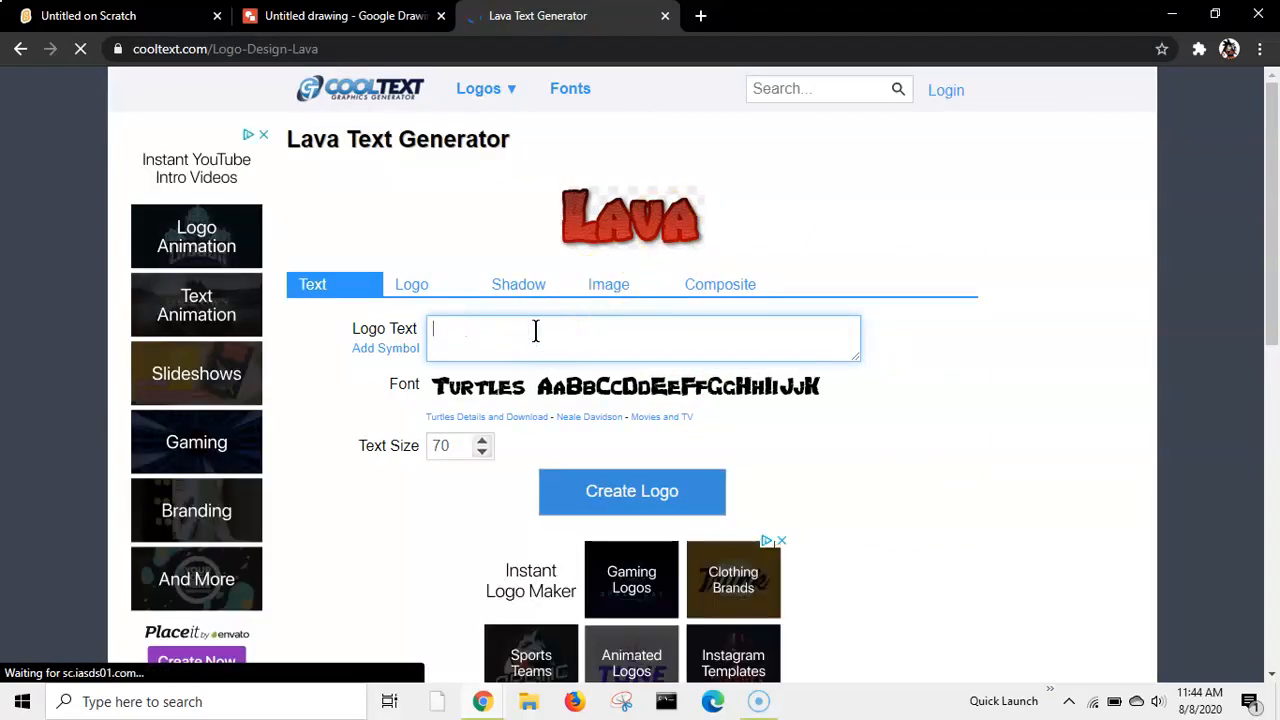
Step: Enter 'Hello' as the logo text and generate the lava logo
{"action": "type", "text": "Hello"}
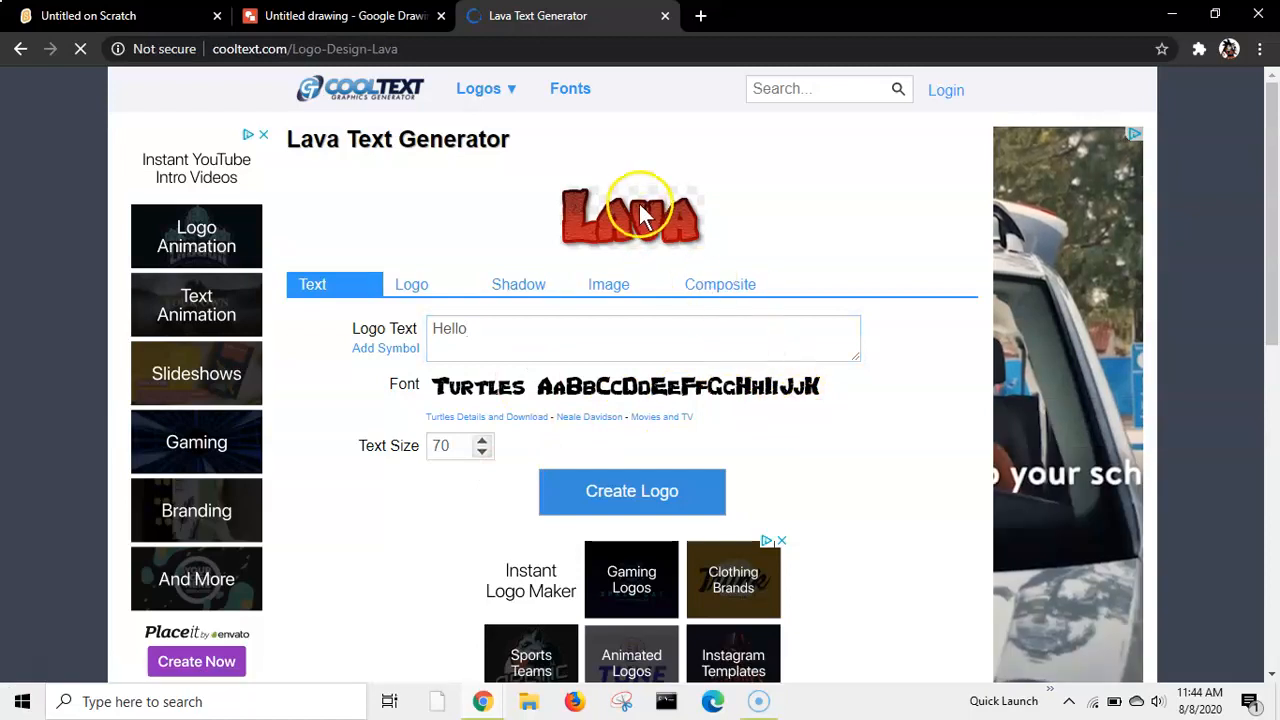
{"action": "left_click", "coordinate": [631, 491]}
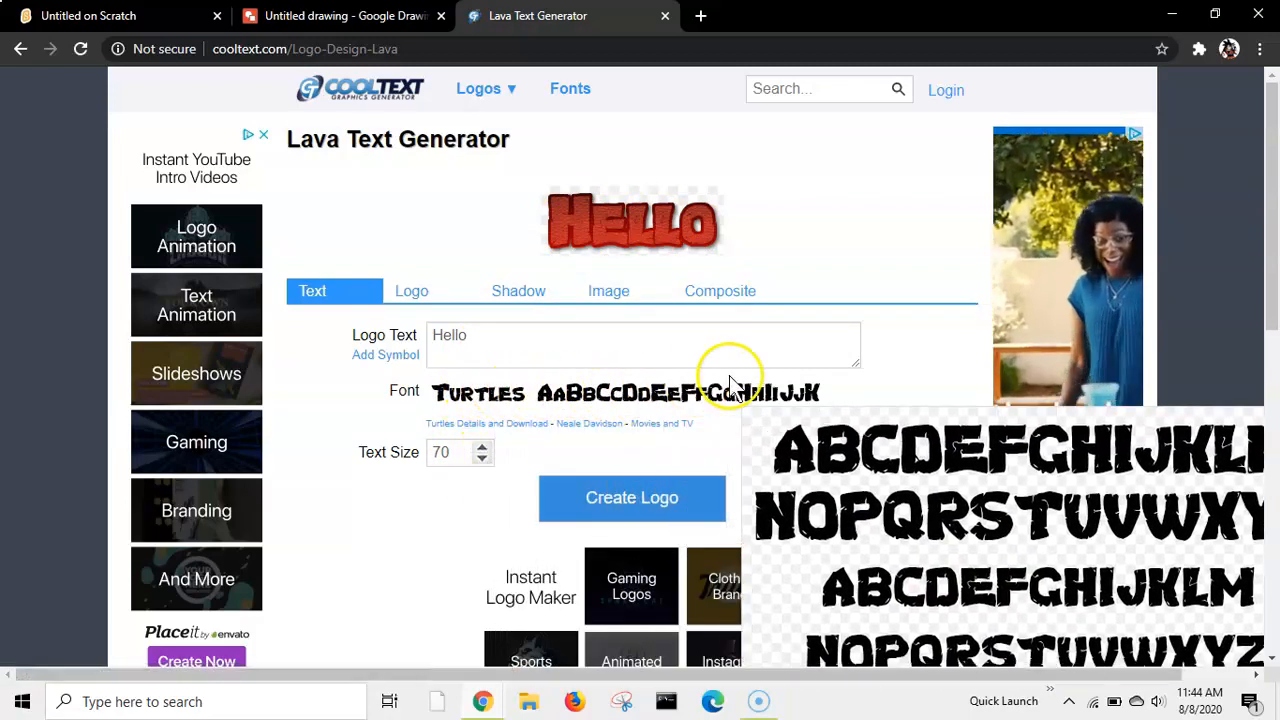
{"action": "left_click", "coordinate": [631, 498]}
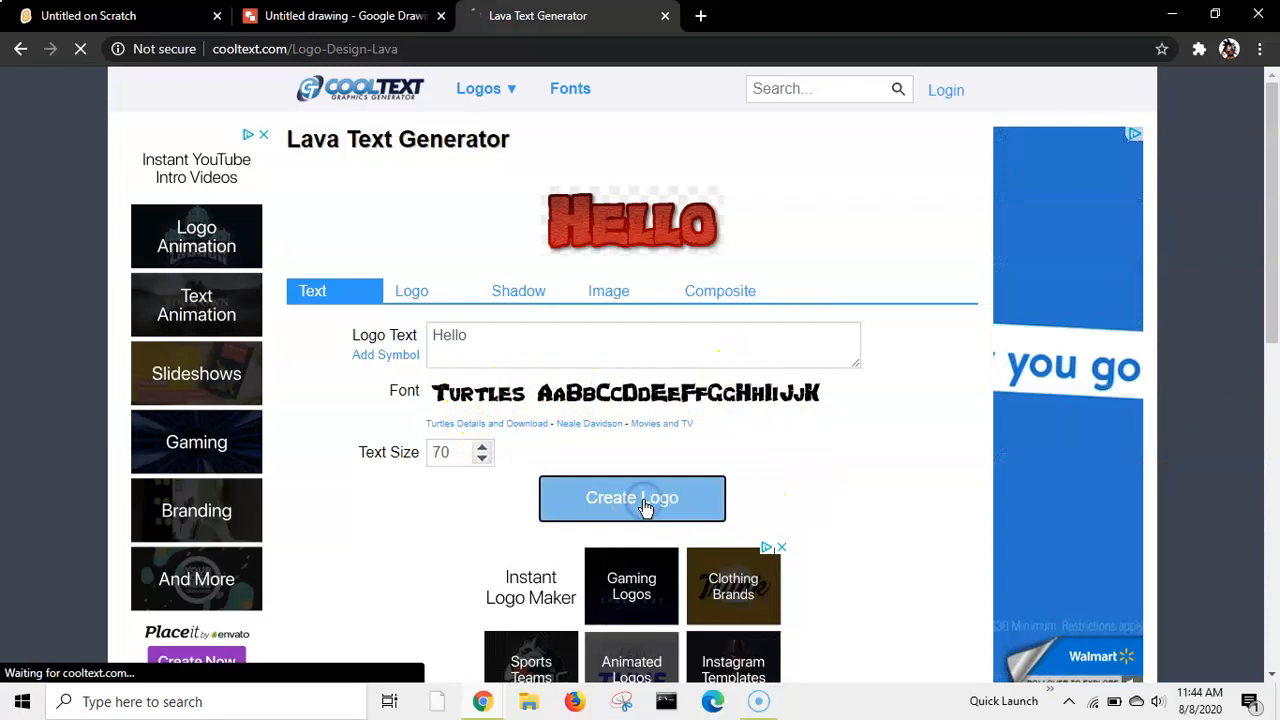
{"action": "left_click", "coordinate": [631, 498]}
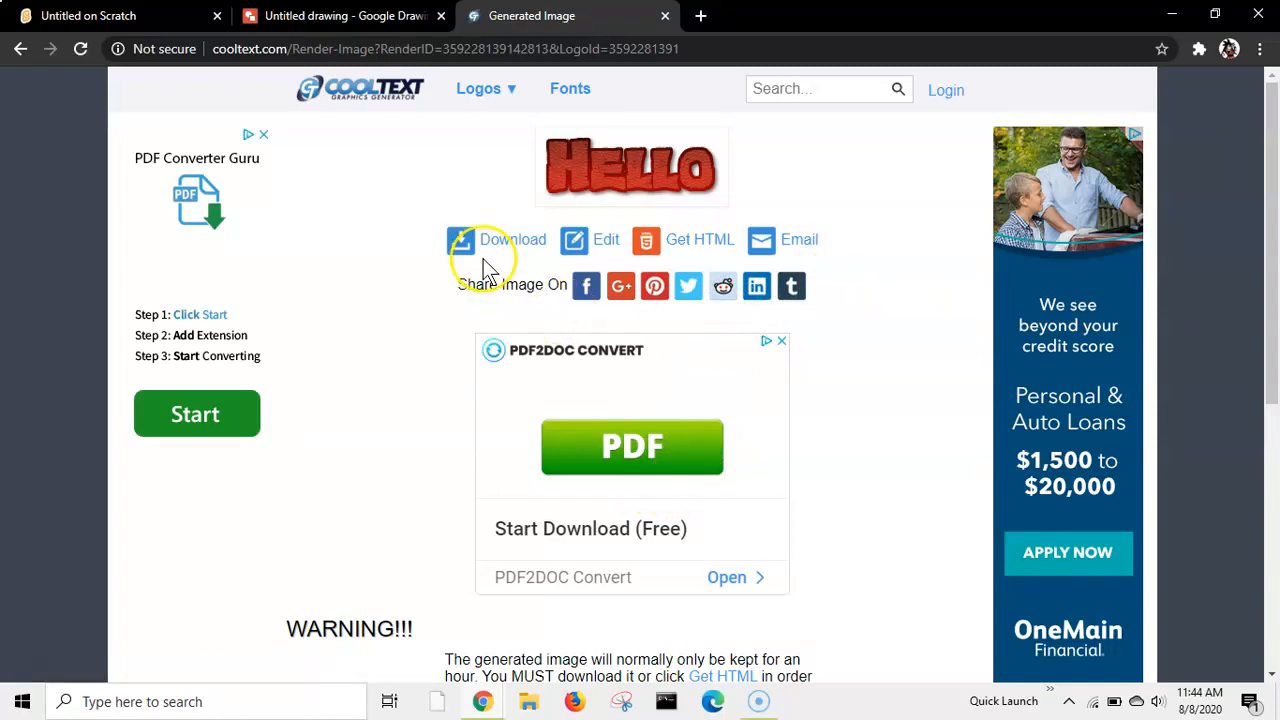
Step: Download the generated lava HELLO image as a PNG
{"action": "left_click", "coordinate": [512, 239]}
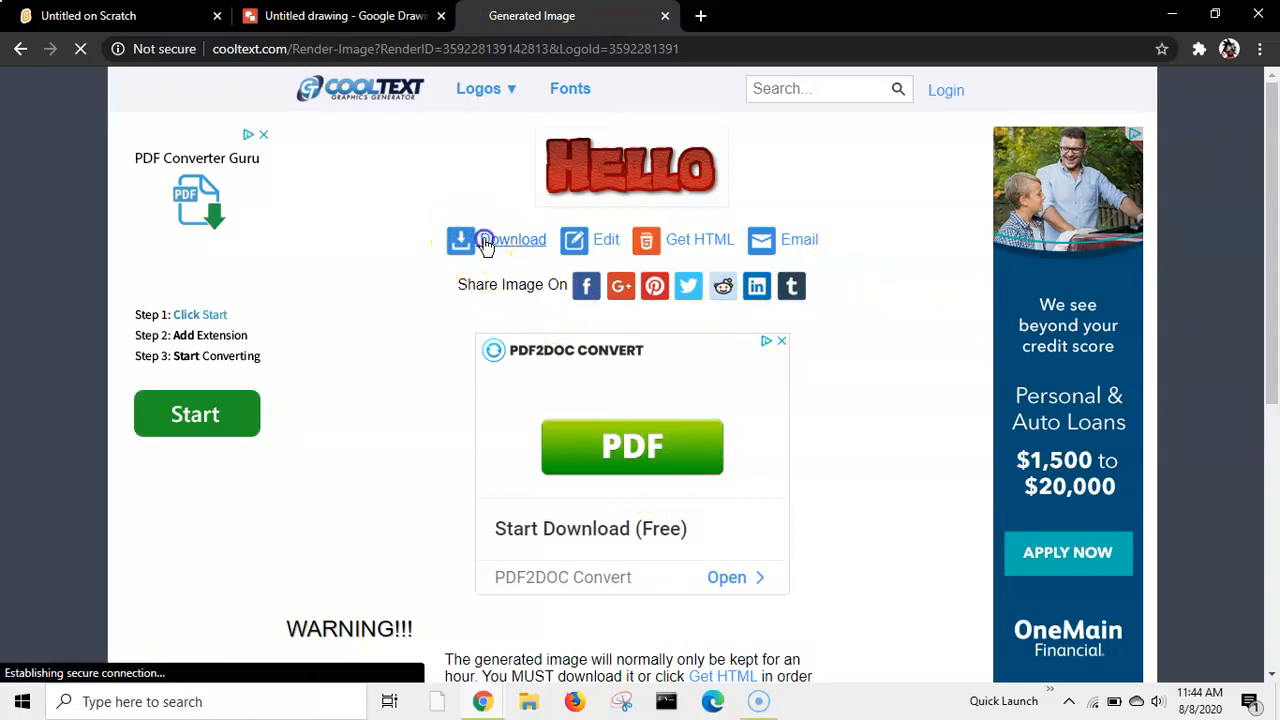
{"action": "left_click", "coordinate": [512, 239]}
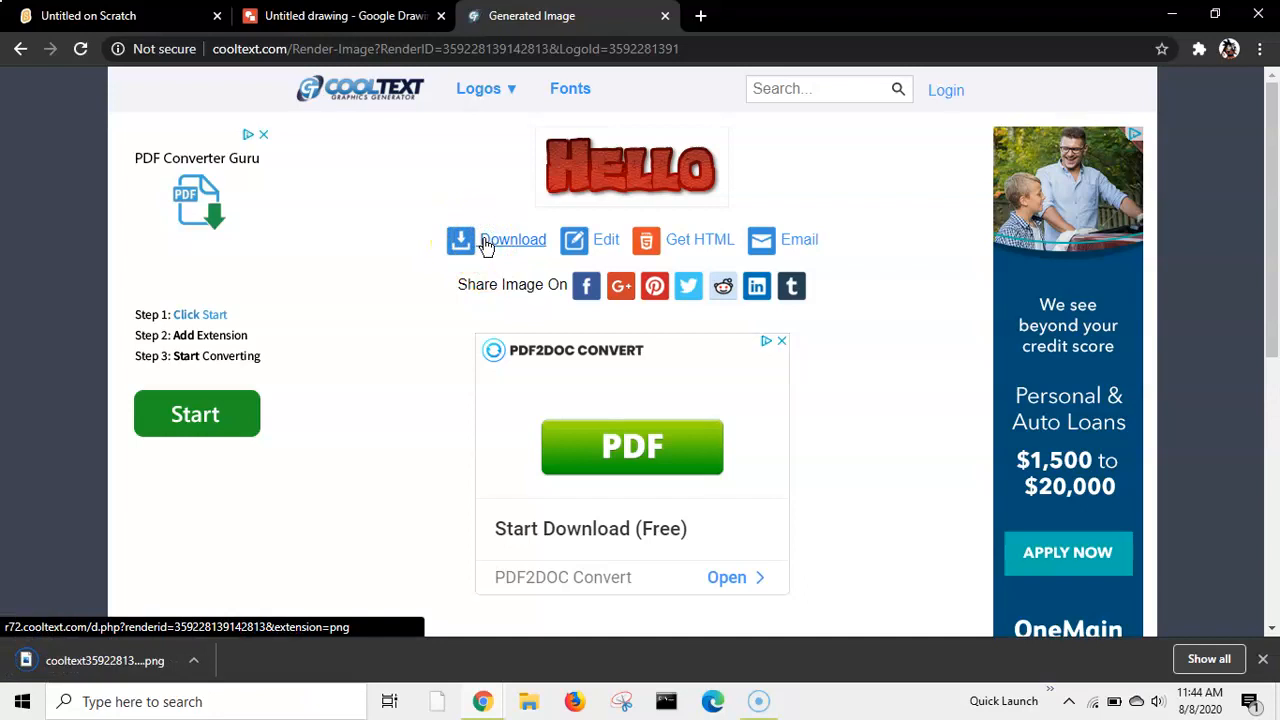
{"action": "left_click", "coordinate": [88, 15]}
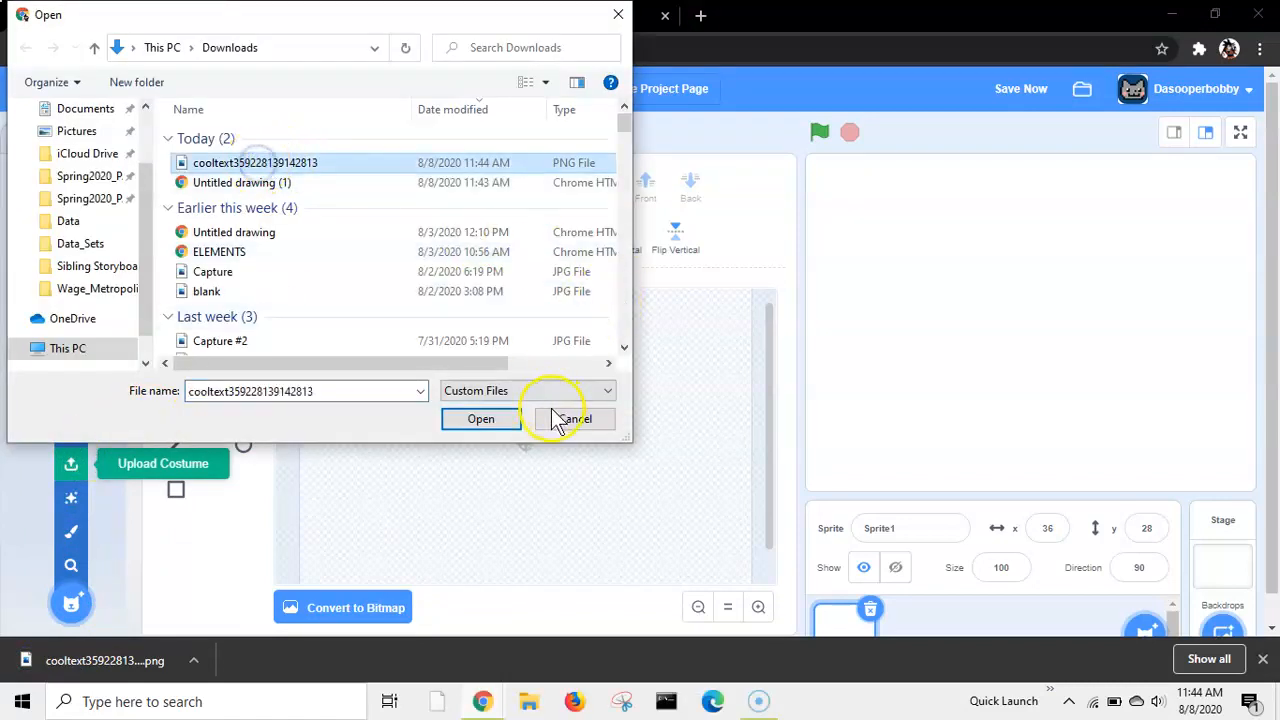
Step: Upload the lava HELLO PNG as a costume, close Cool Text, and enlarge it
{"action": "left_click", "coordinate": [480, 418]}
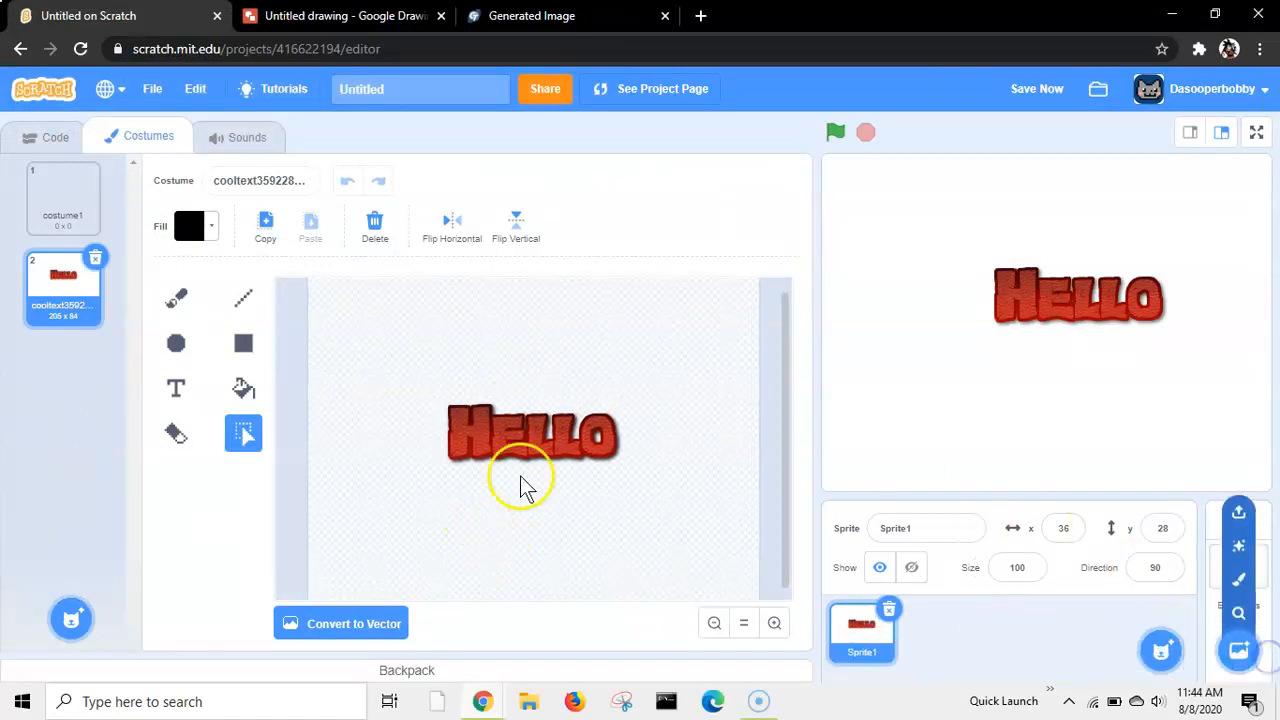
{"action": "left_click", "coordinate": [533, 433]}
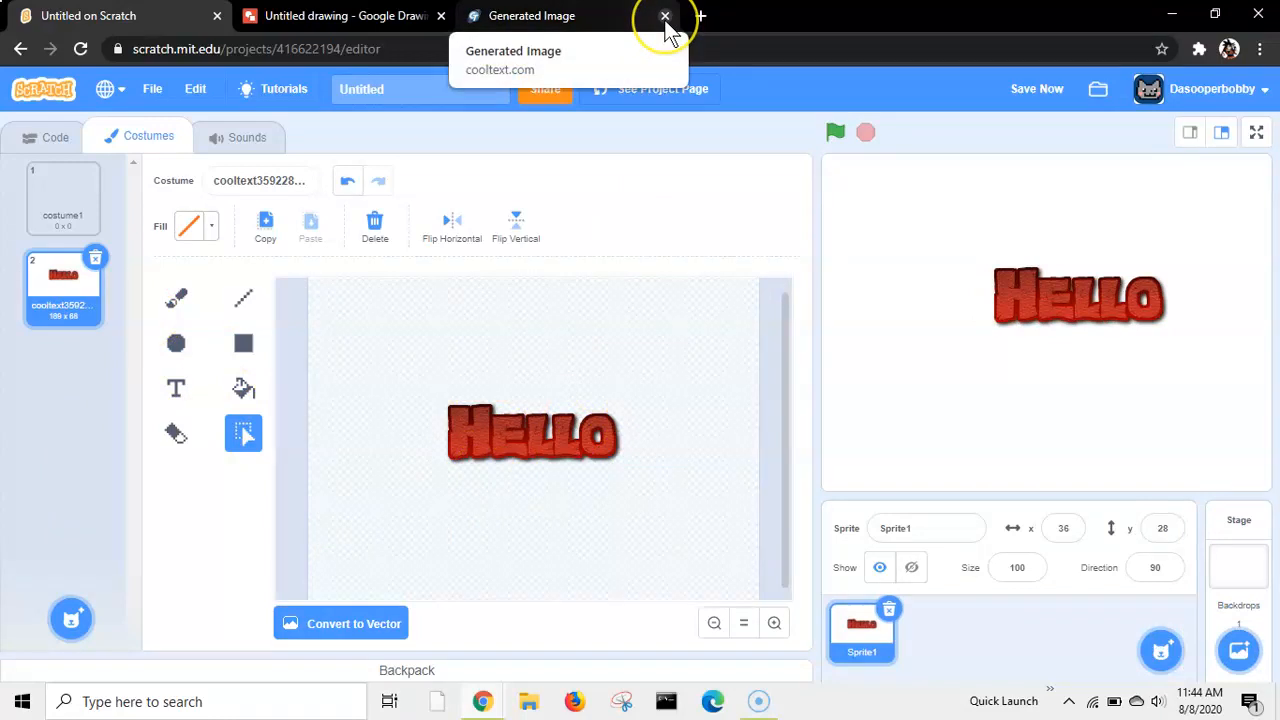
{"action": "left_click", "coordinate": [664, 16]}
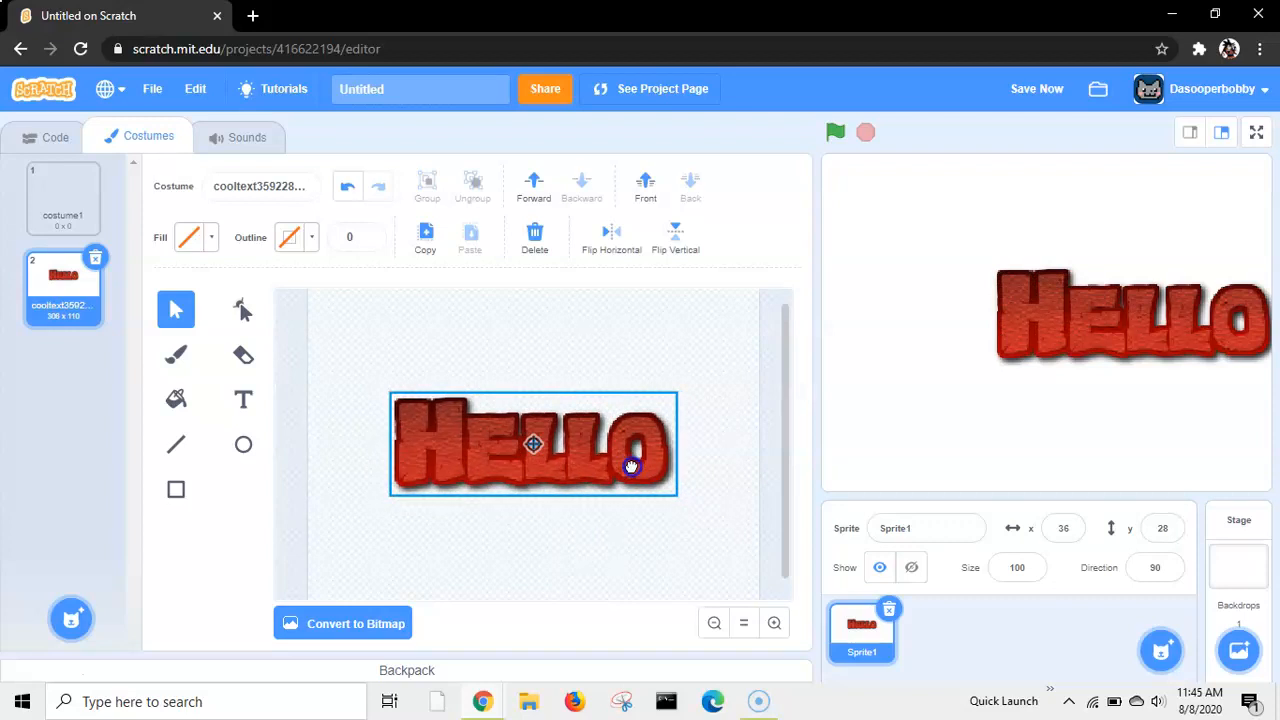
{"action": "left_click_drag", "start_coordinate": [630, 467], "coordinate": [651, 483]}
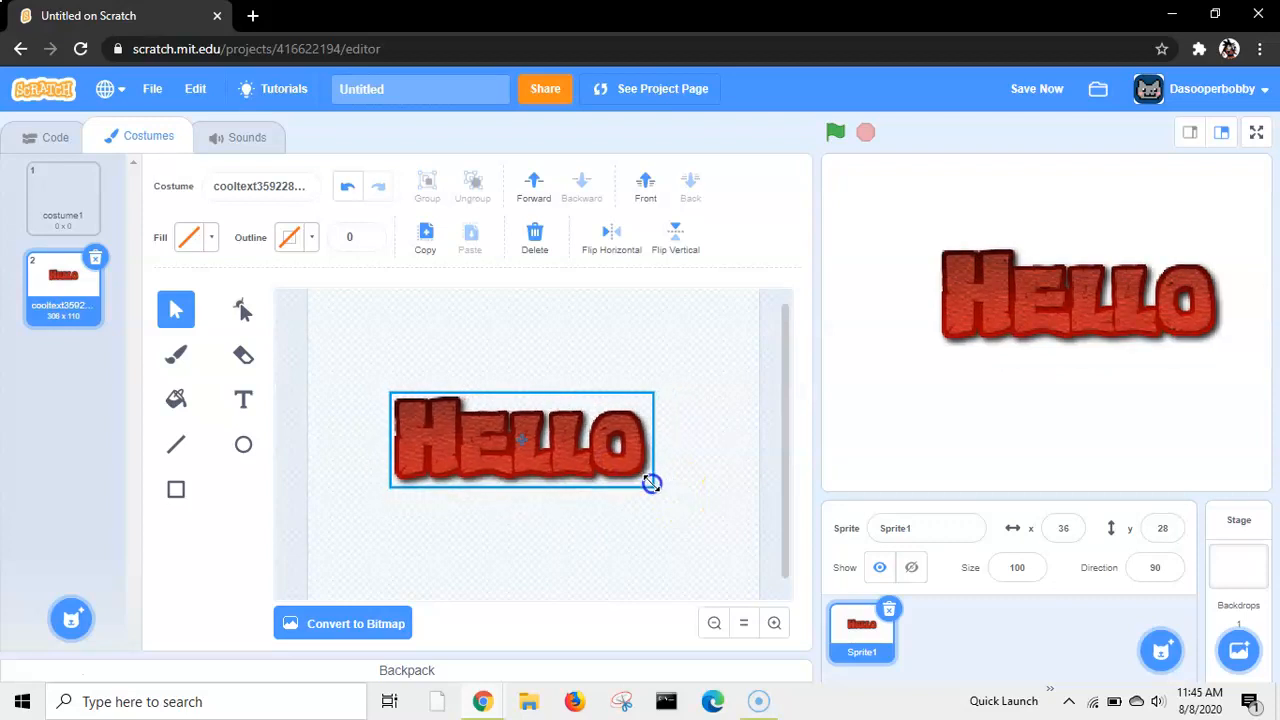
{"action": "left_click_drag", "start_coordinate": [651, 485], "coordinate": [635, 468]}
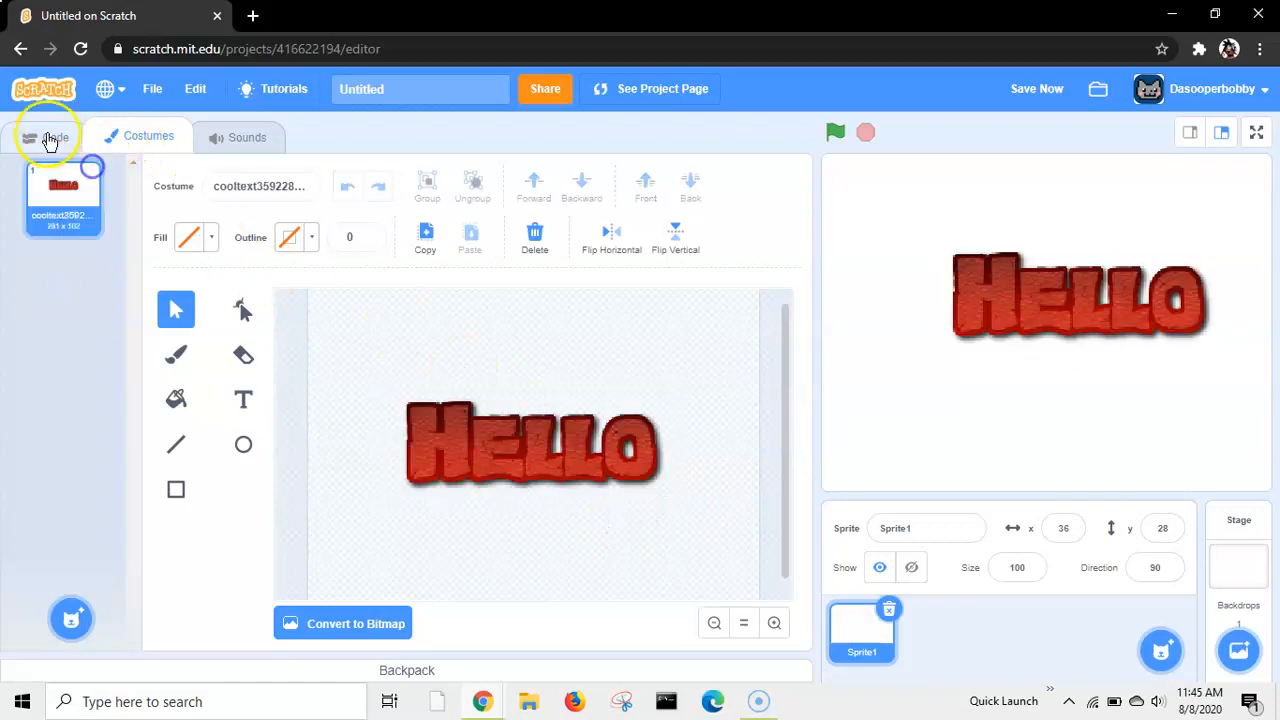
Step: Return to the sprite's Code tab to view the HELLO sprite on stage
{"action": "left_click", "coordinate": [54, 136]}
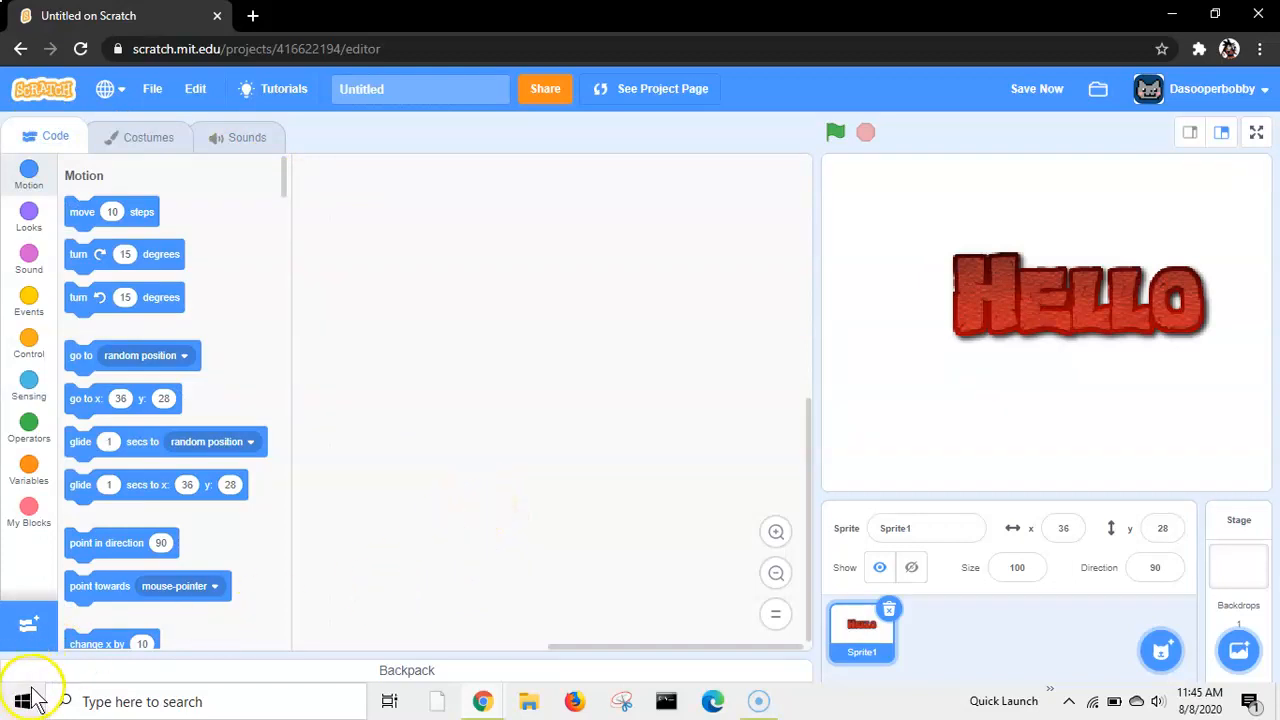
{"action": "mouse_move", "coordinate": [50, 697]}
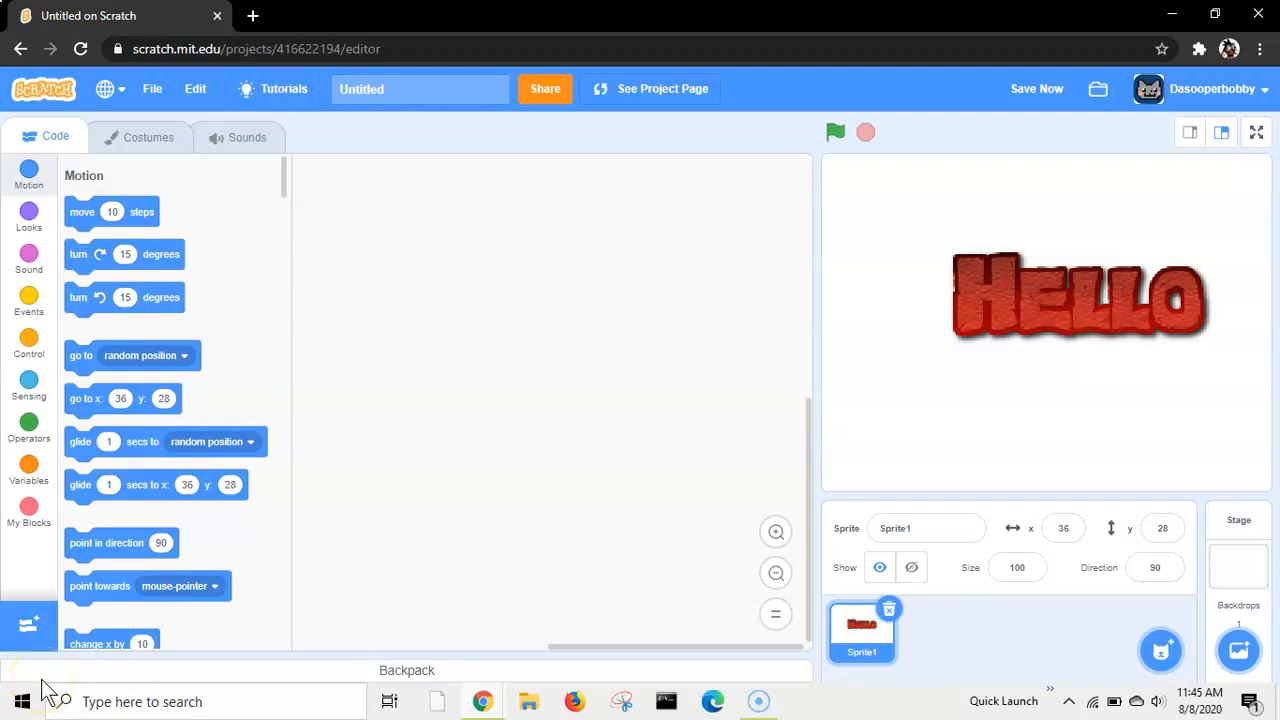